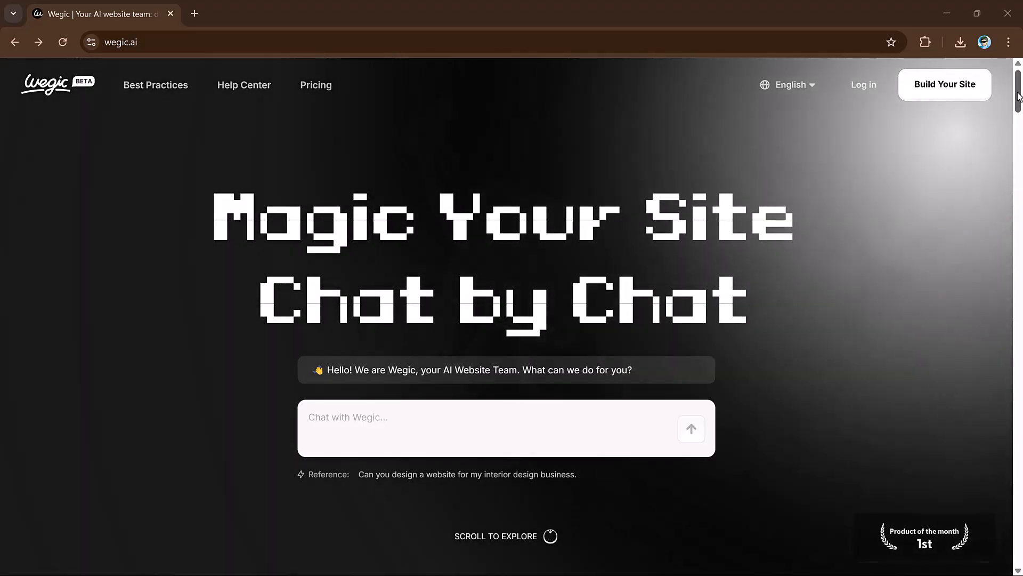
Scroll through the Wegic homepage to review its sections before making a request
scroll(down, 3)
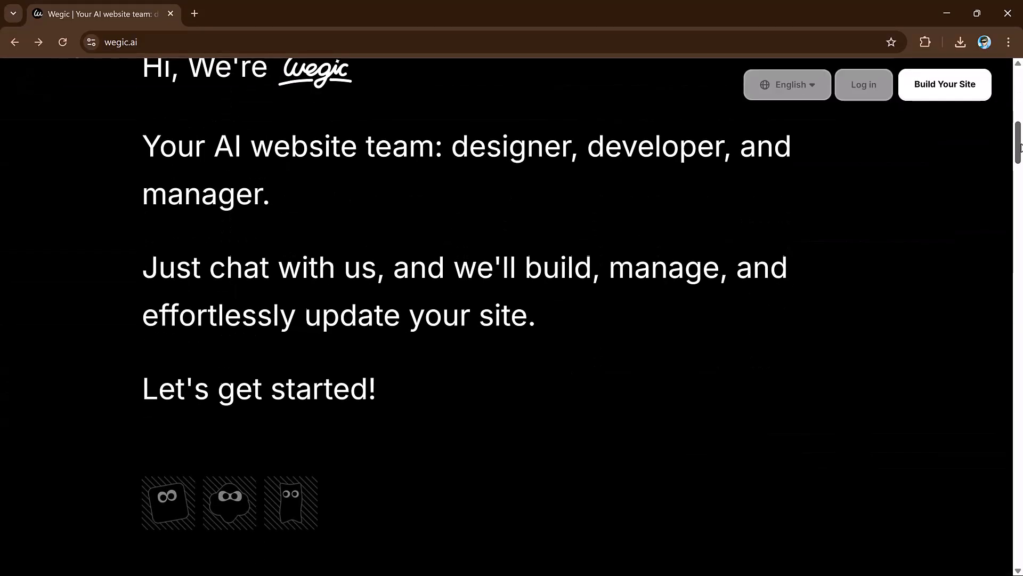
scroll(down, 3)
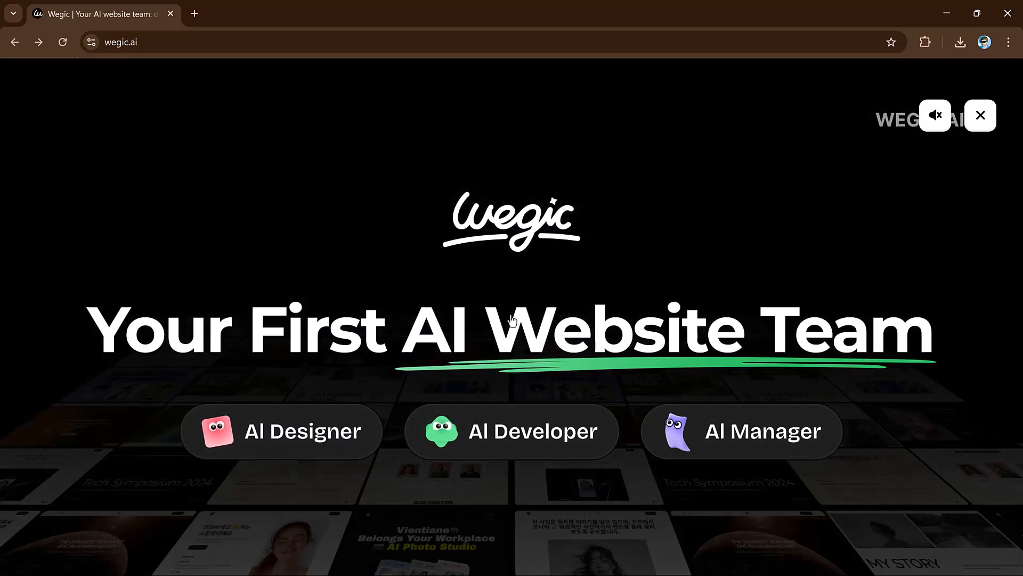
mouse_move(923, 204)
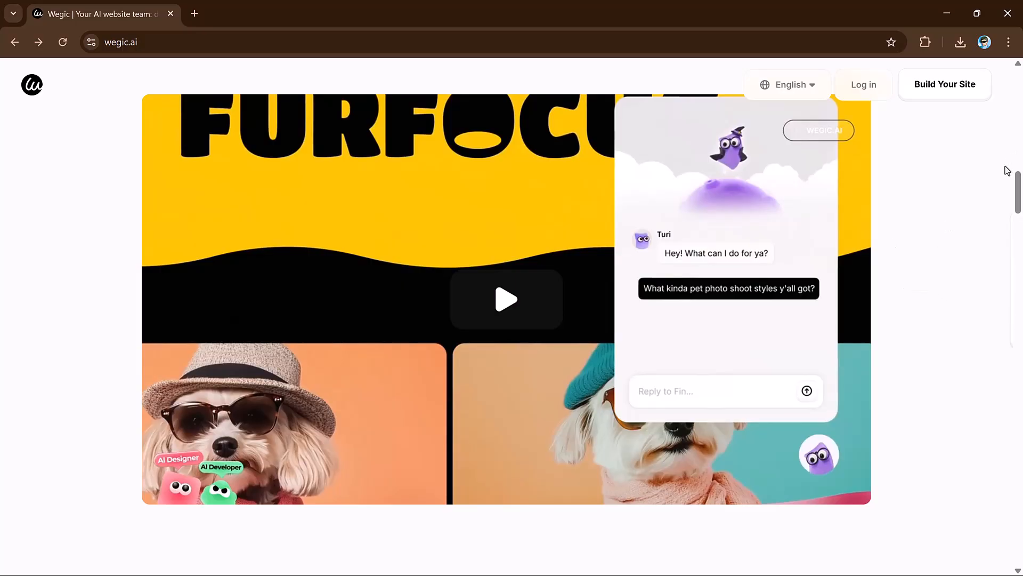
scroll(down, 3)
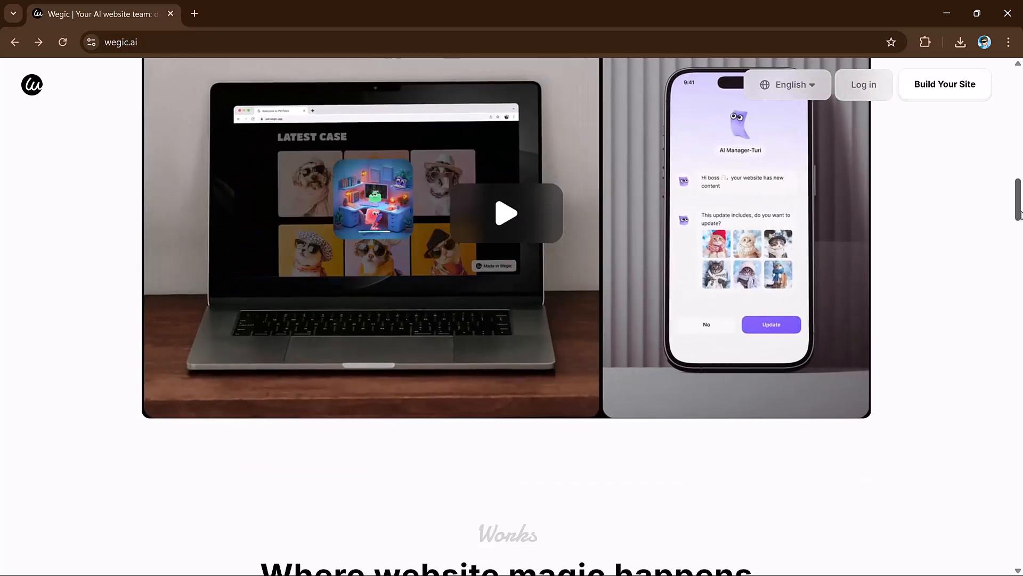
scroll(down, 3)
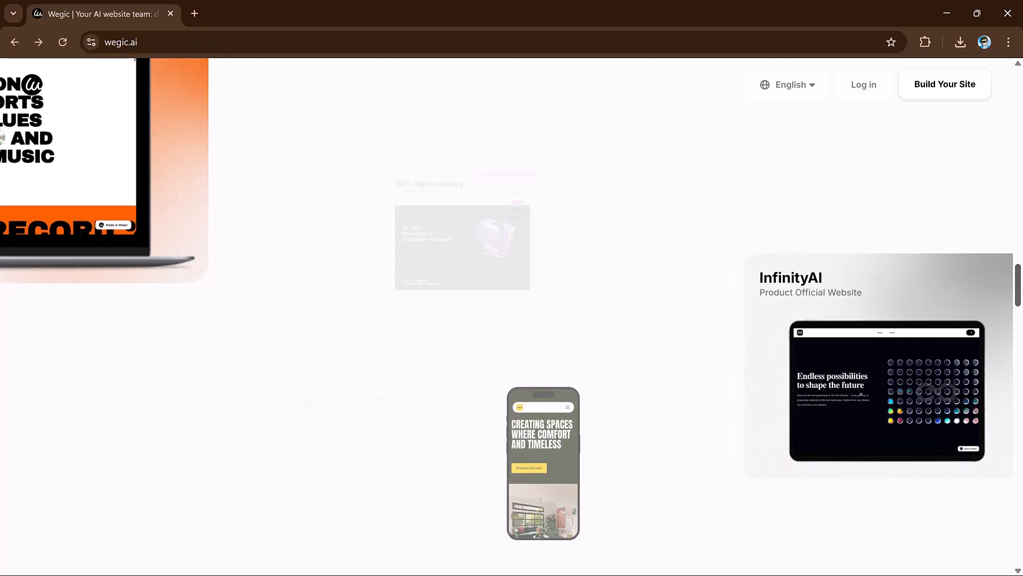
scroll(down, 3)
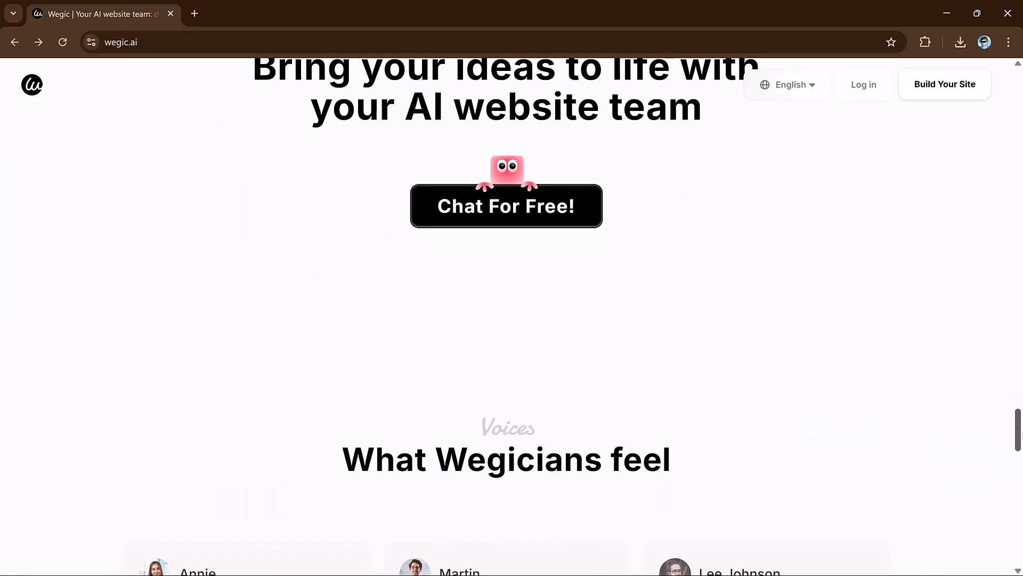
scroll(down, 3)
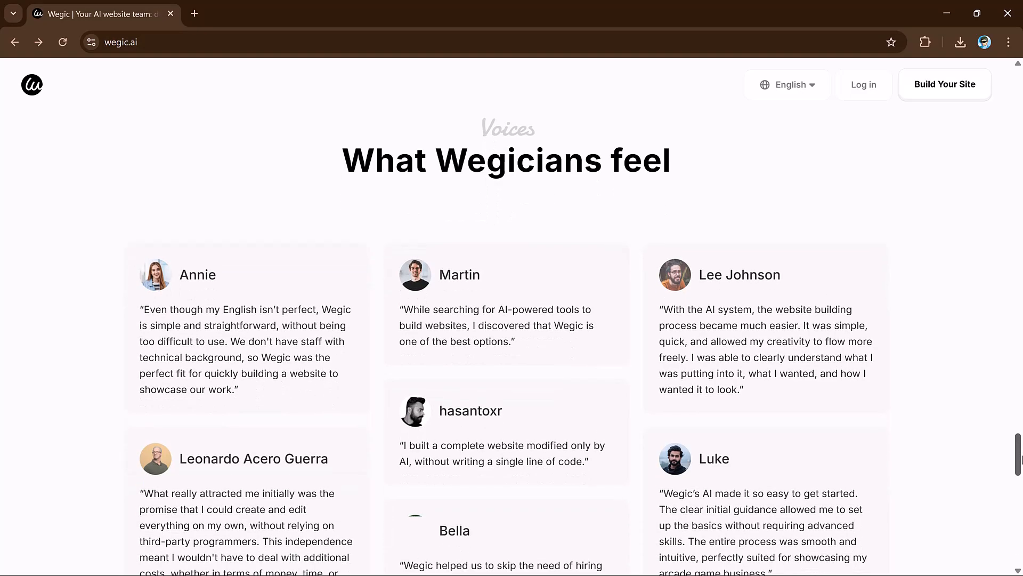
scroll(down, 3)
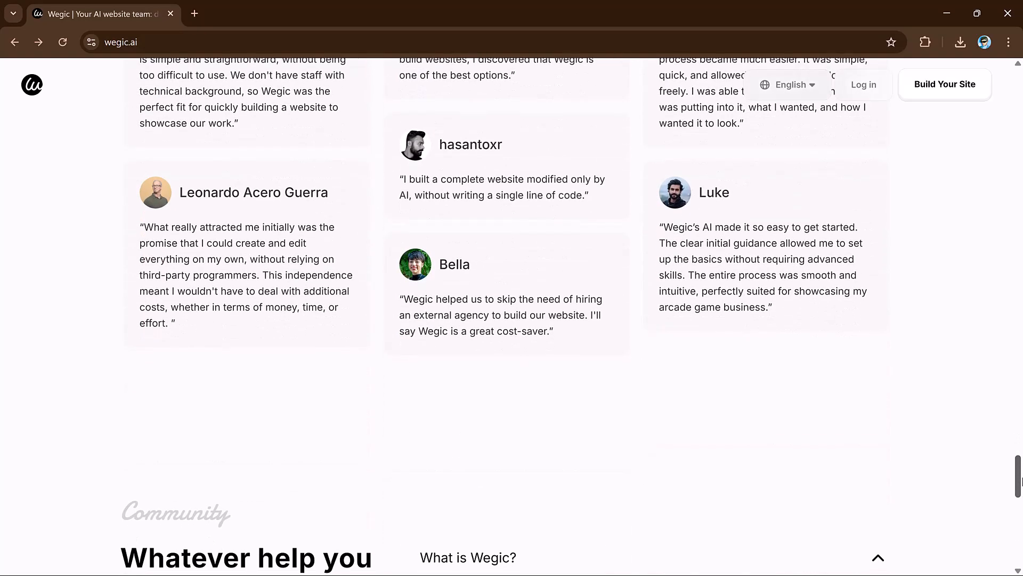
scroll(down, 3)
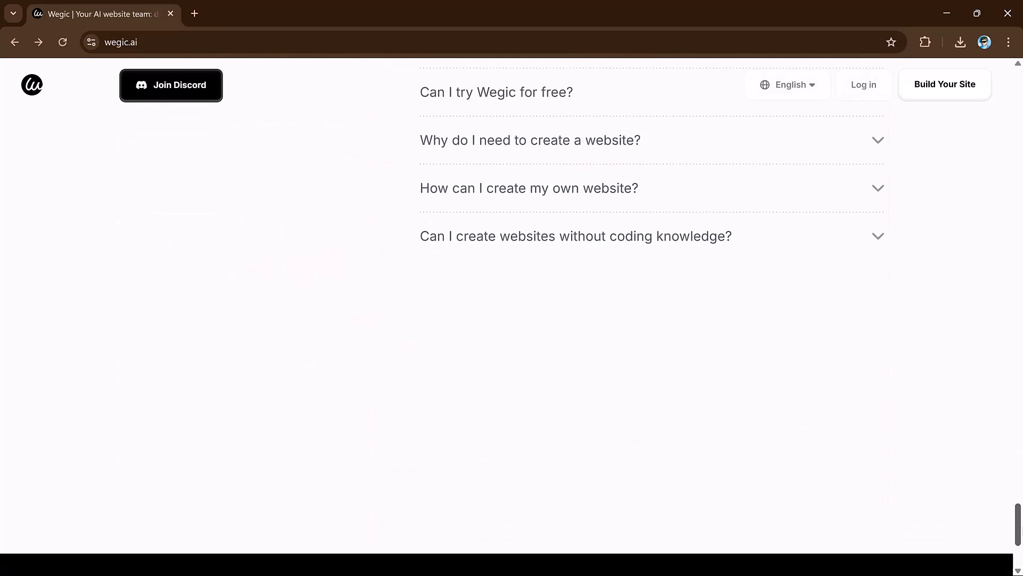
scroll(up, 3)
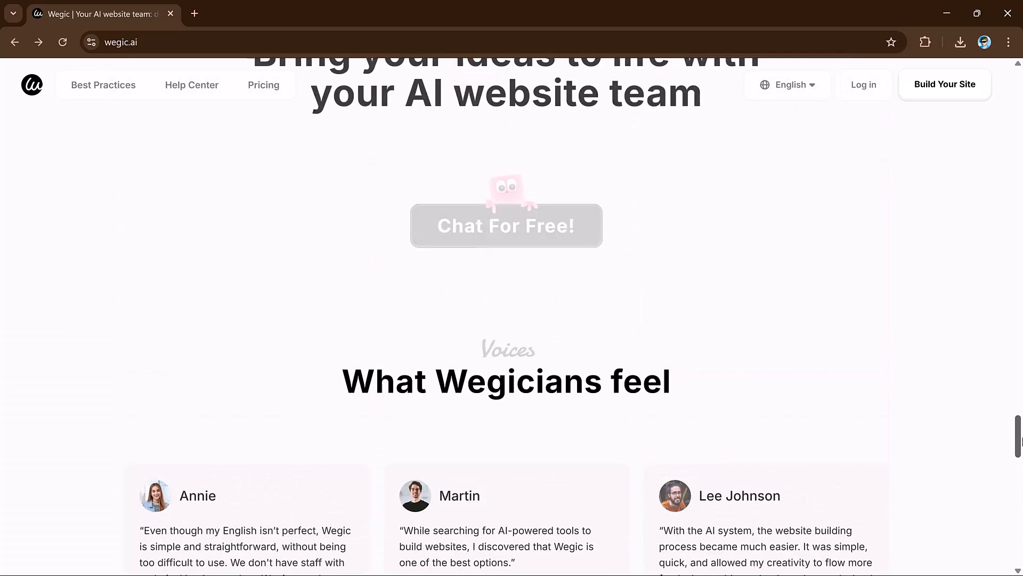
scroll(up, 3)
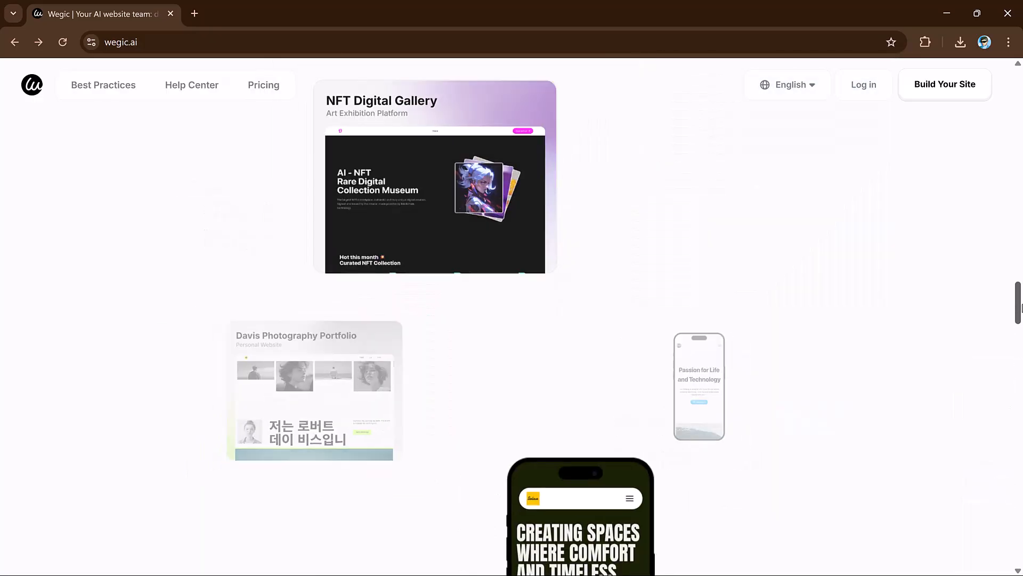
scroll(down, 3)
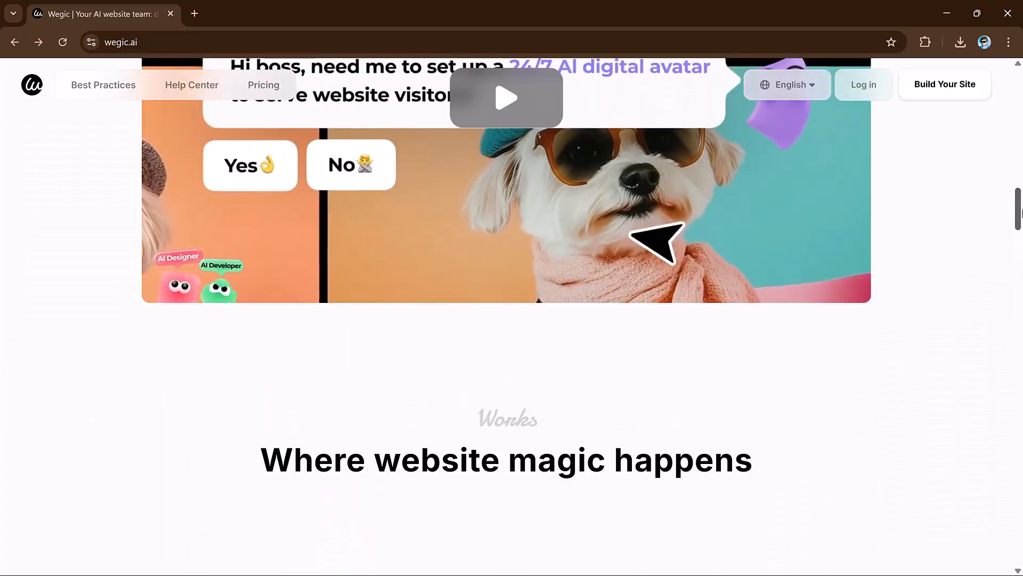
scroll(down, 3)
text(A video editing)
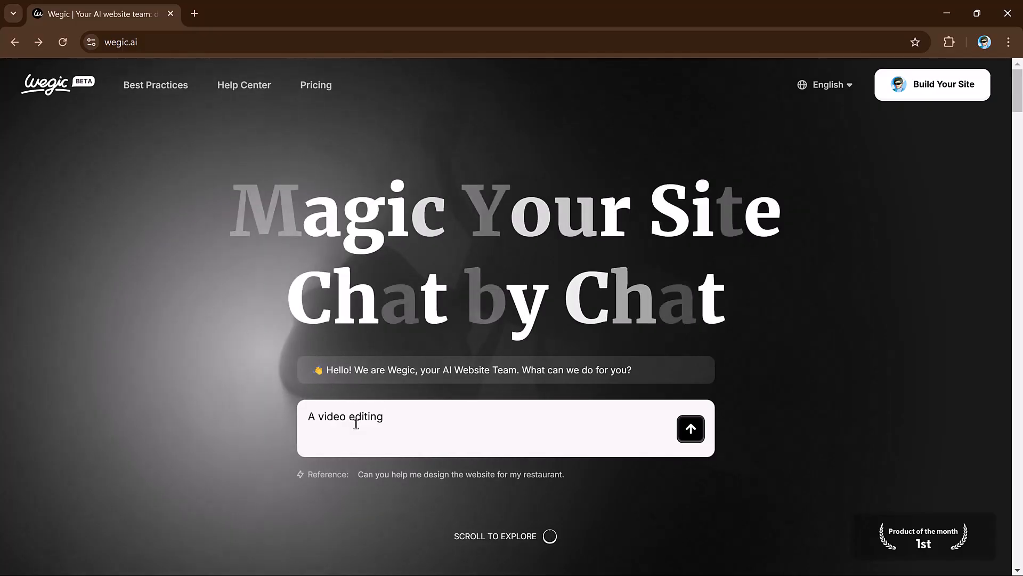
Enter 'A video editing portfolio website' as the chat request
text(portfo)
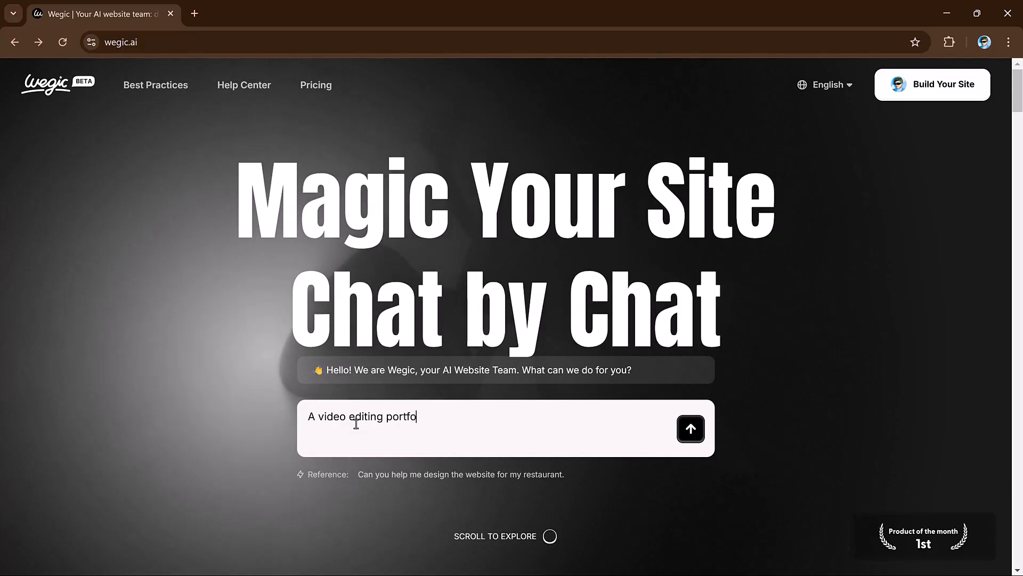
text(lio)
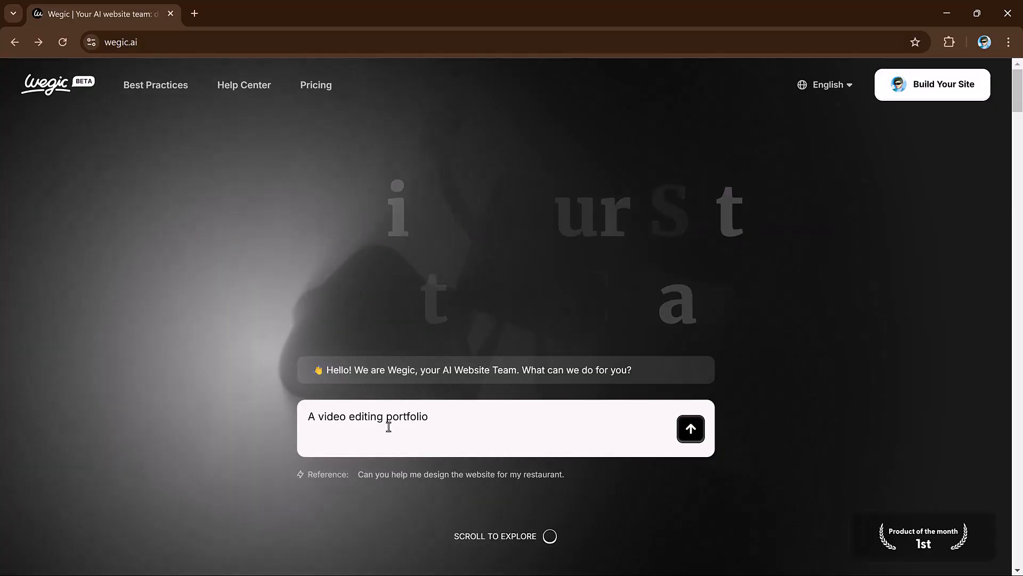
text(web)
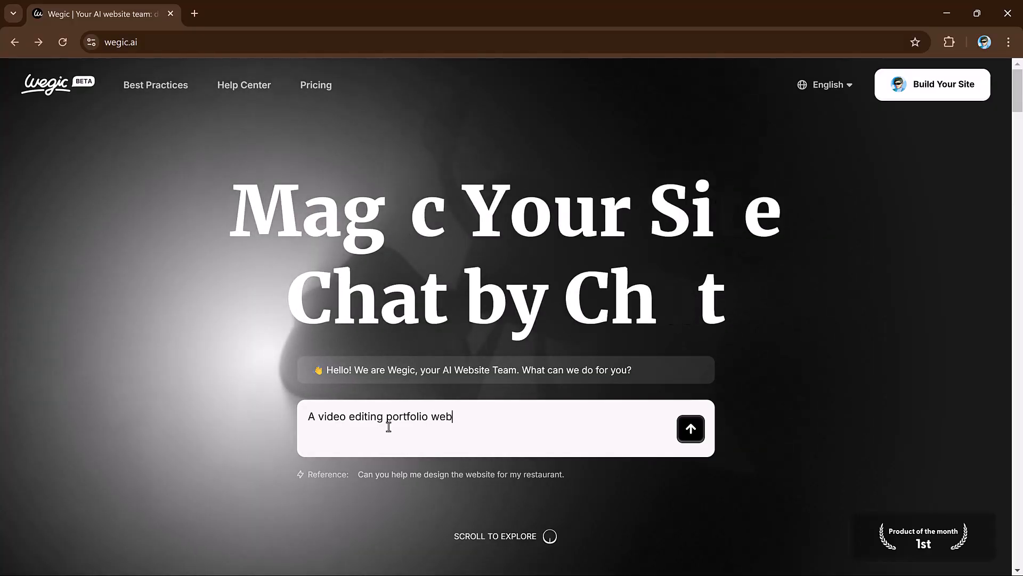
text(site)
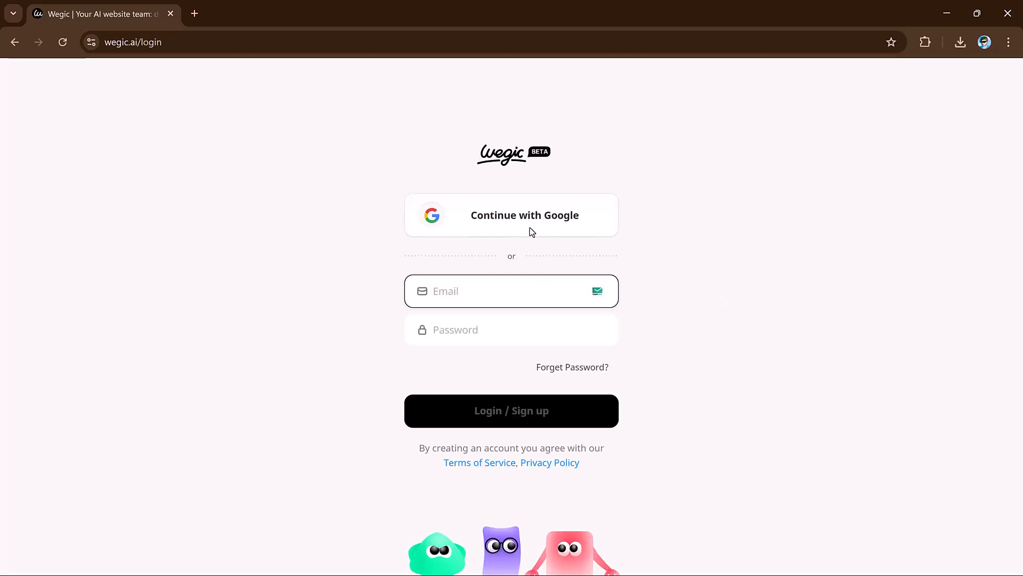
Sign in to Wegic with the existing Google account and return to the homepage
click(524, 214)
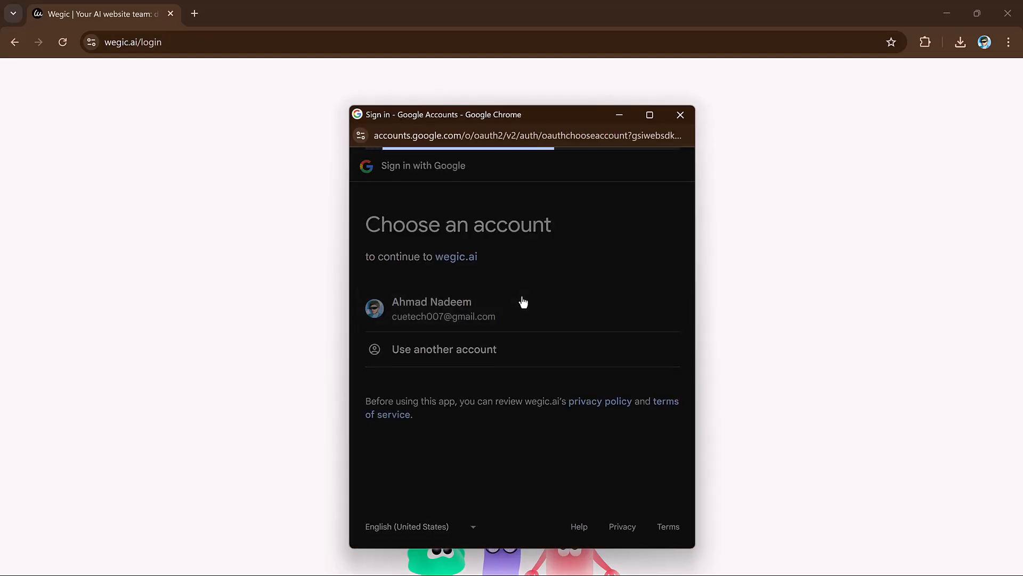
click(431, 308)
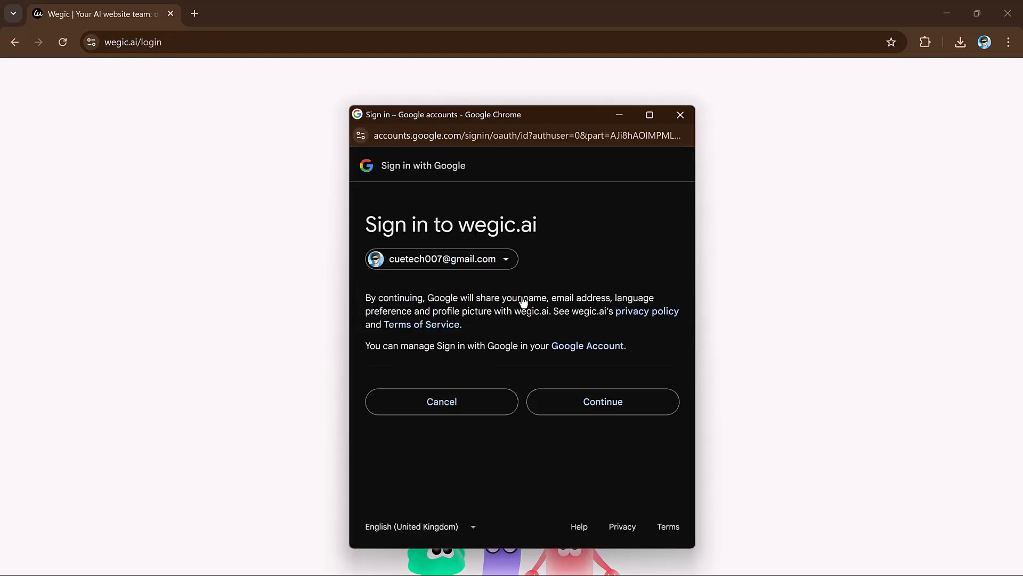
click(601, 402)
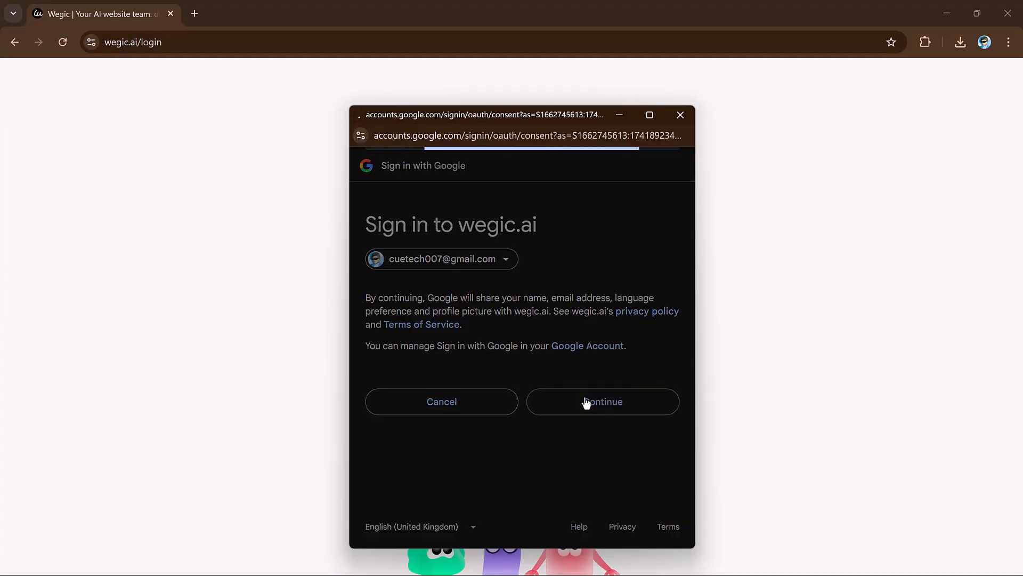
click(602, 401)
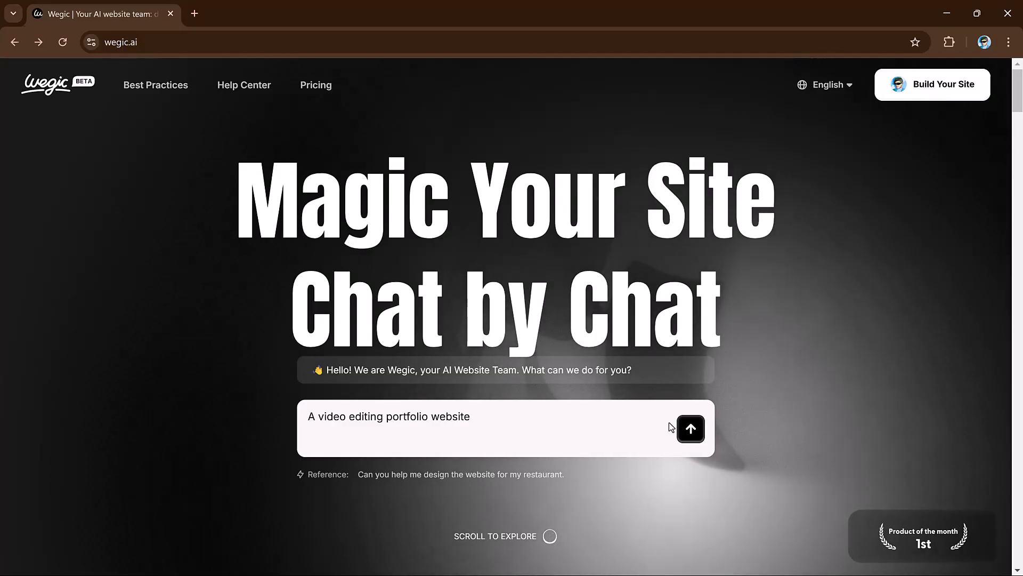
Send 'A video editing portfolio website' as the request to the AI builder
click(690, 428)
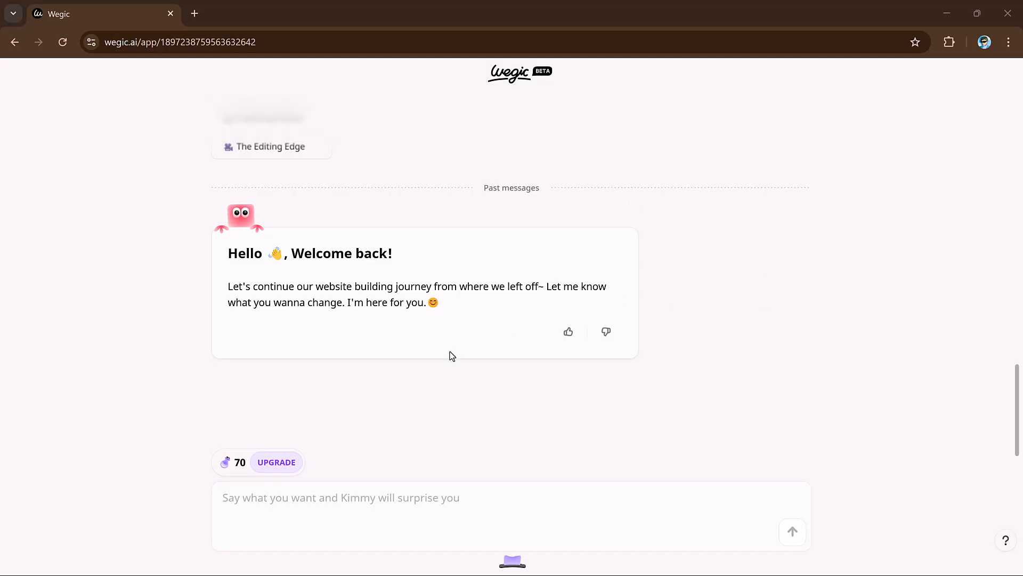
text(A video editing portfolio website)
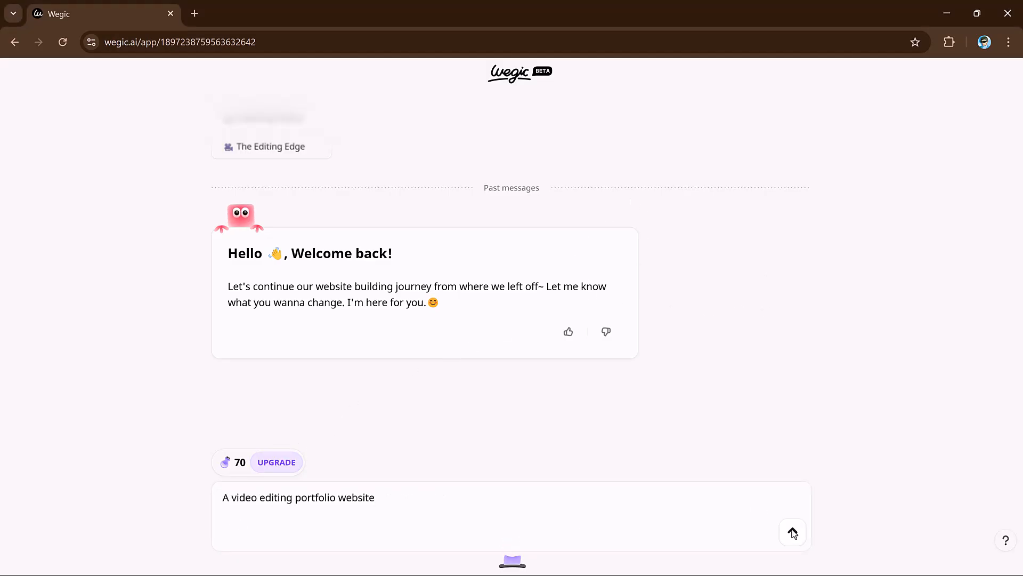
click(792, 532)
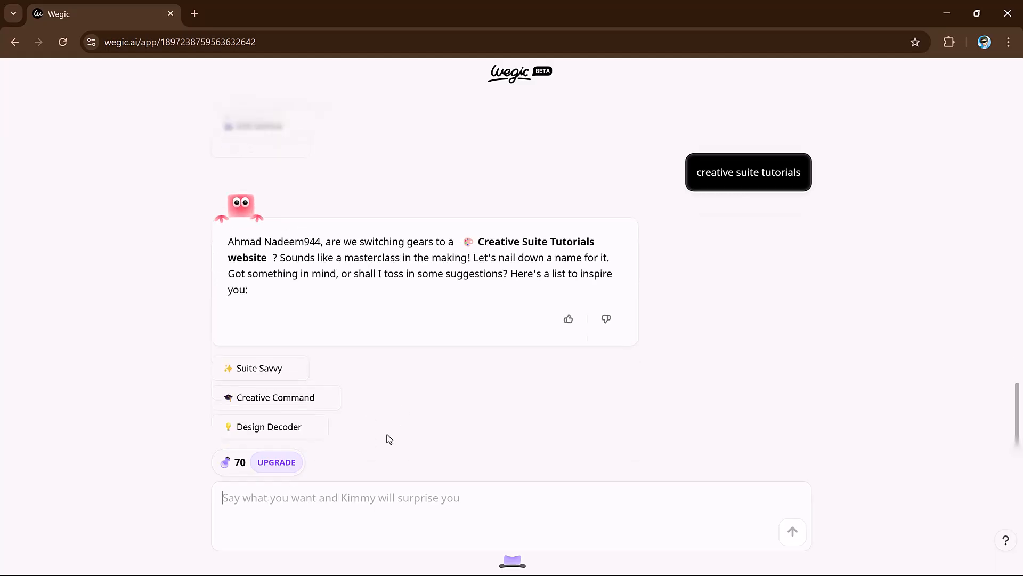
Choose Suite Savvy as the site name and start generating from the outline
click(259, 367)
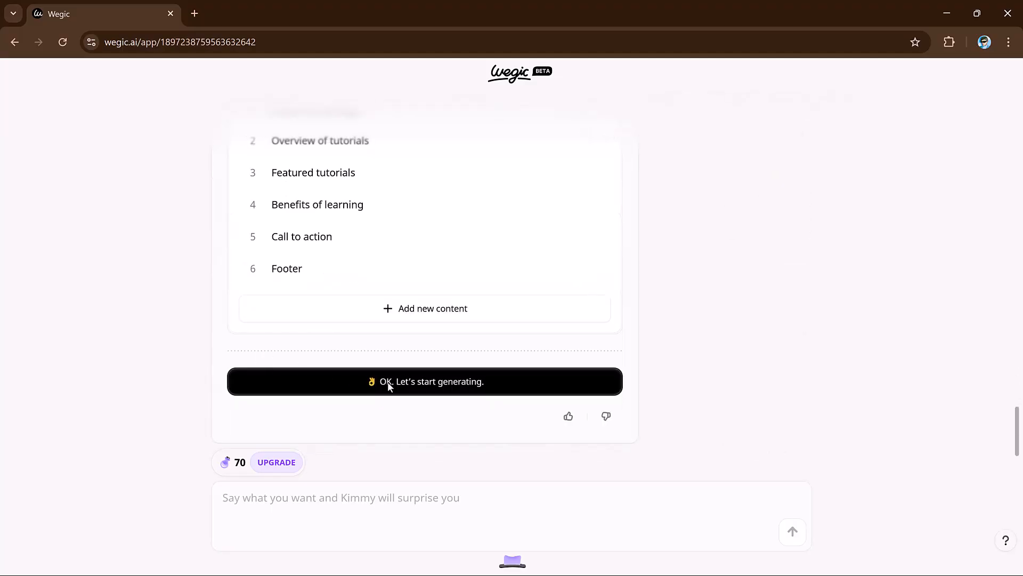
click(424, 381)
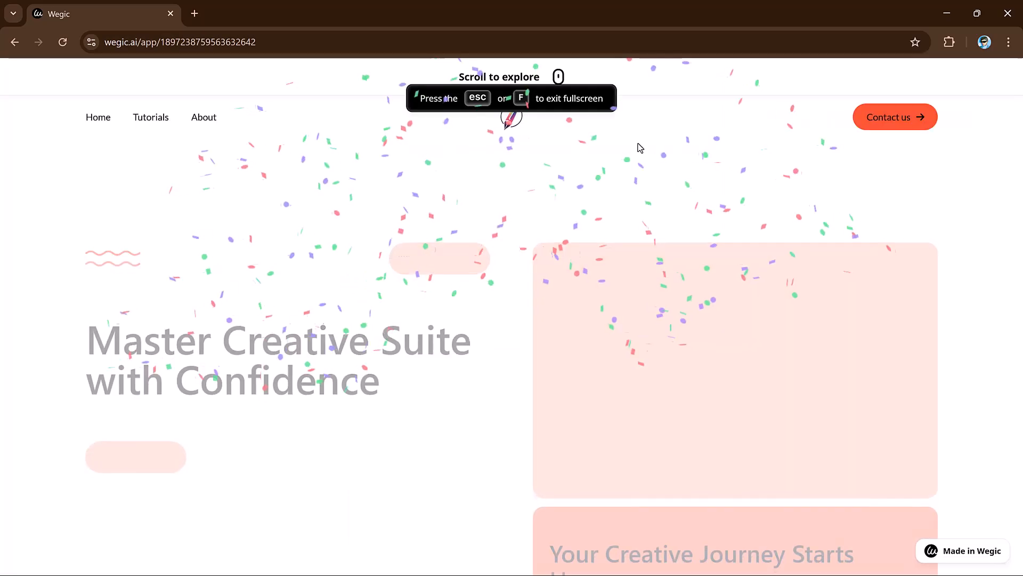
Scroll the generated Suite Savvy homepage and close the 'Congrats! What do you think of it?' popup
scroll(down, 3)
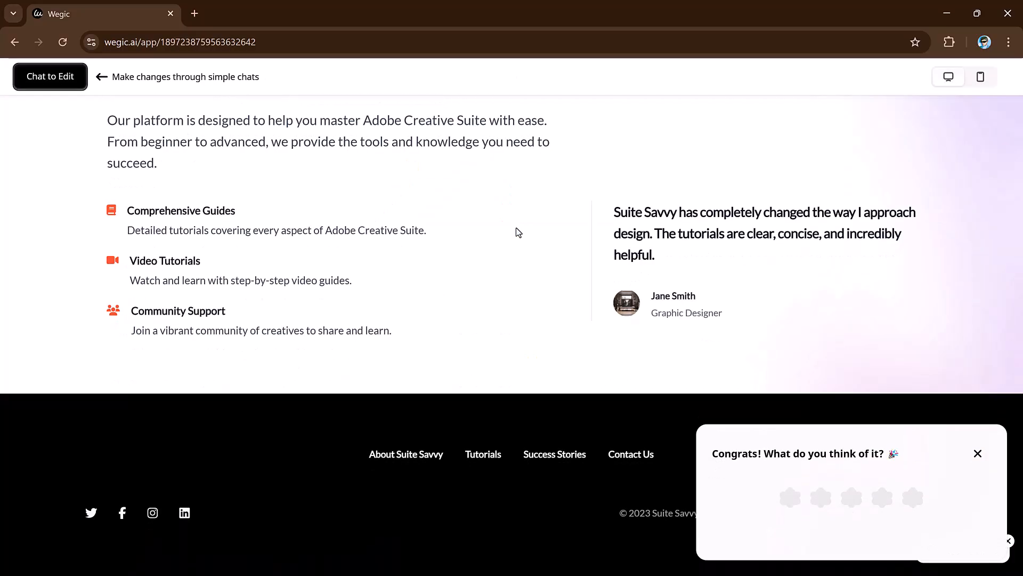
click(881, 497)
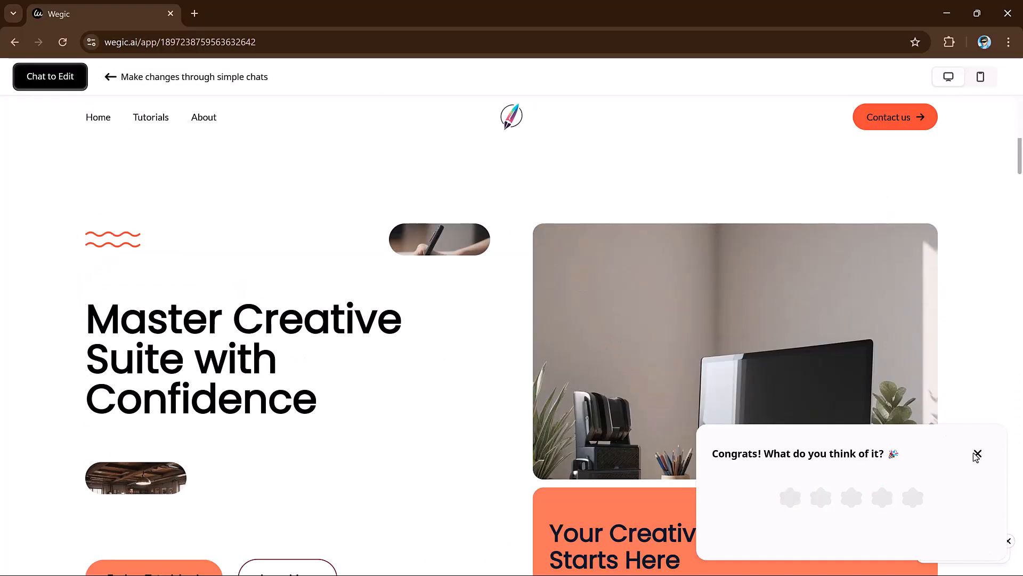
click(977, 454)
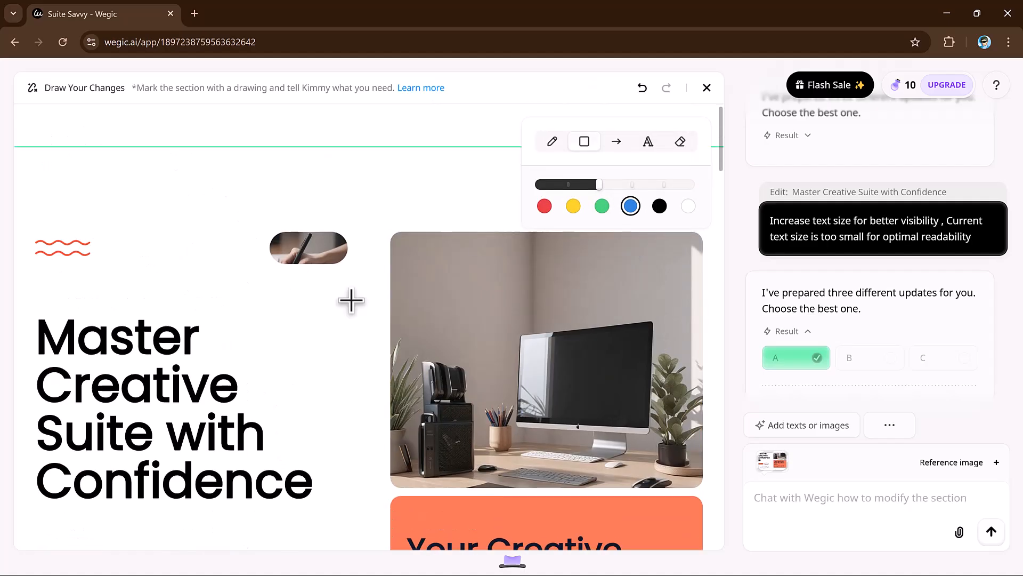
Change the theme colour to a muted grey-blue, then pick yellow for the image-section markup pen
click(681, 88)
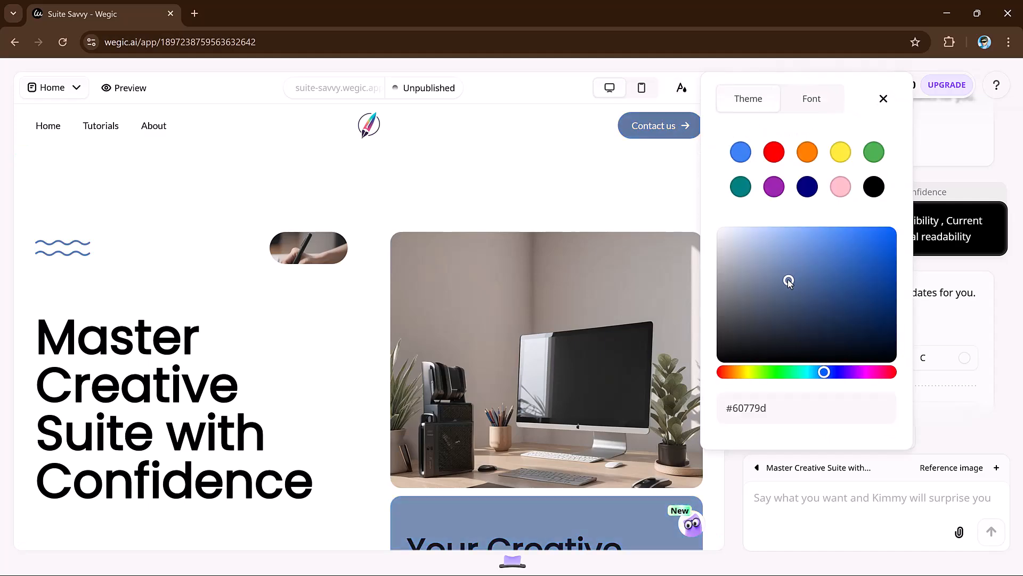
click(737, 264)
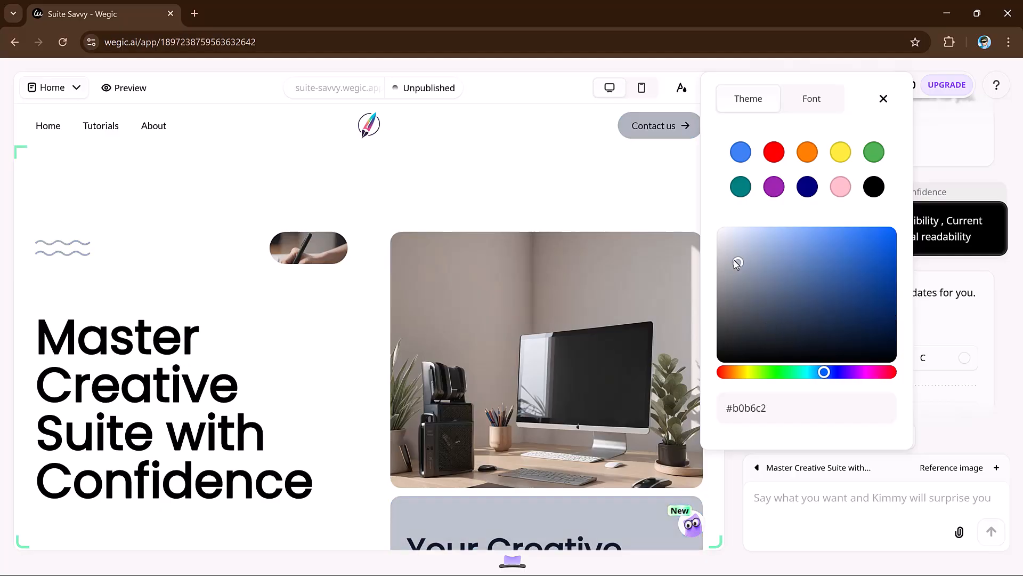
drag(736, 263, 879, 320)
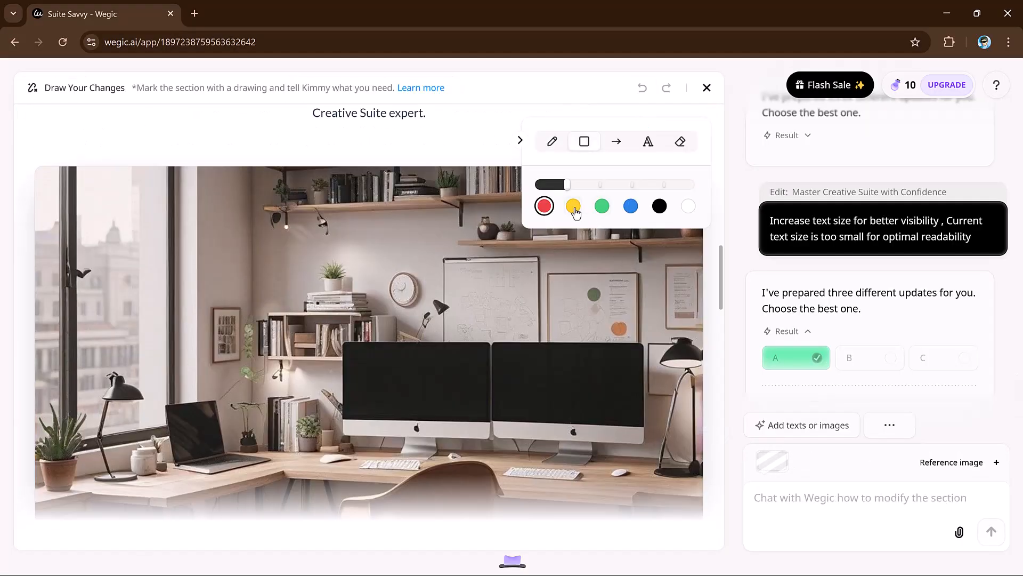
click(573, 205)
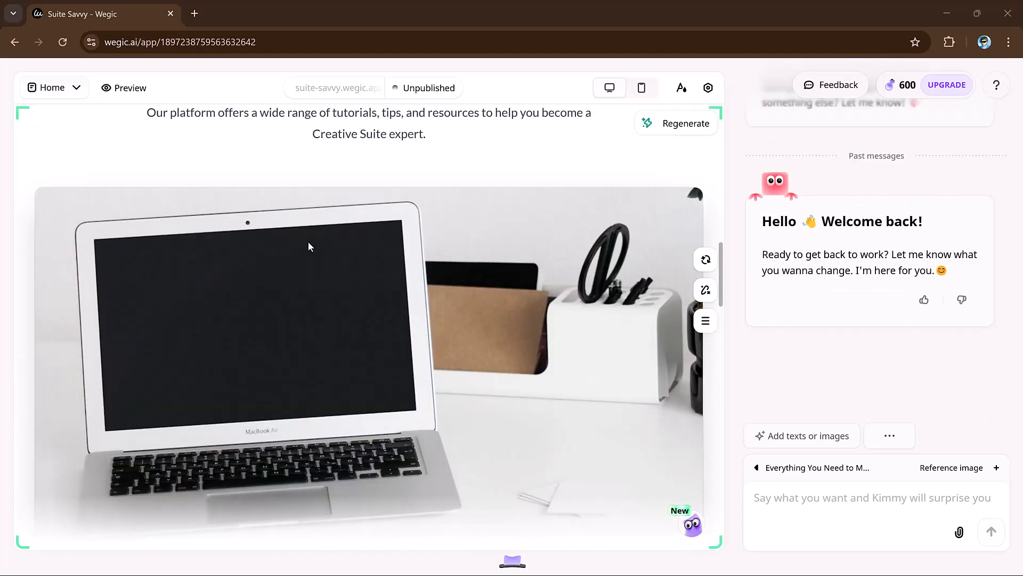
Sketch a wide top banner with boxes below and save it as a reference image
scroll(down, 3)
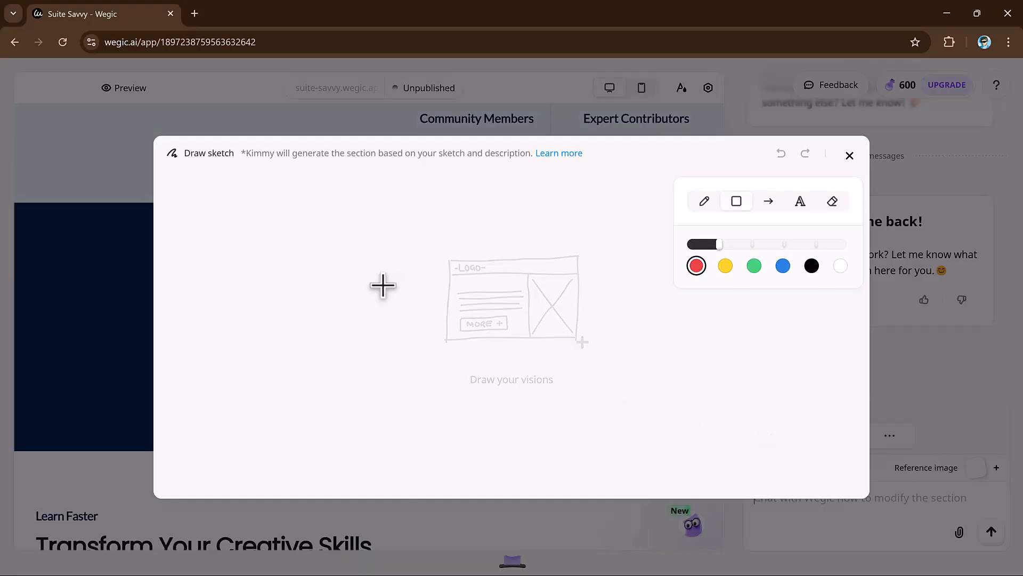
drag(311, 225, 620, 256)
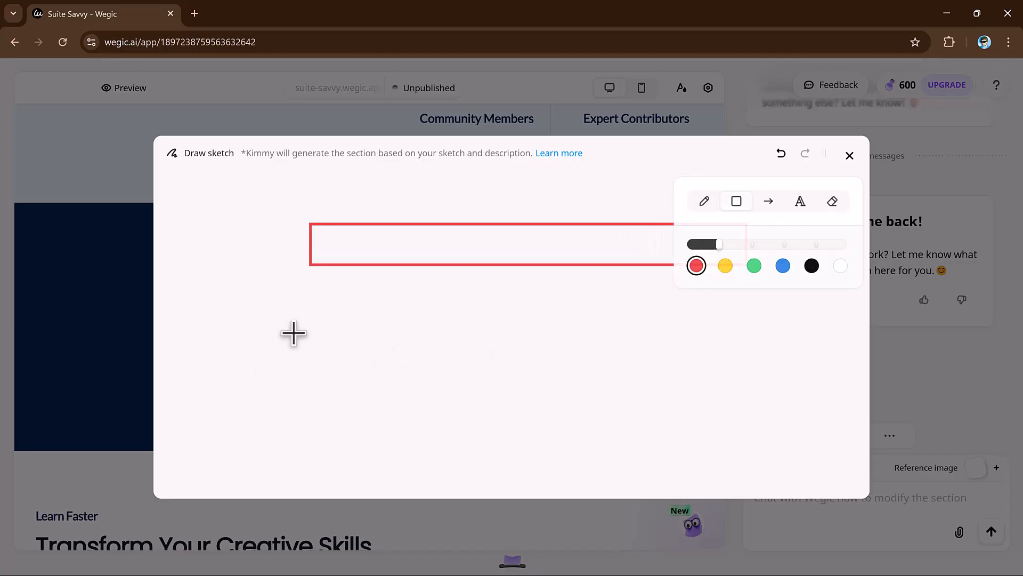
drag(291, 332, 362, 498)
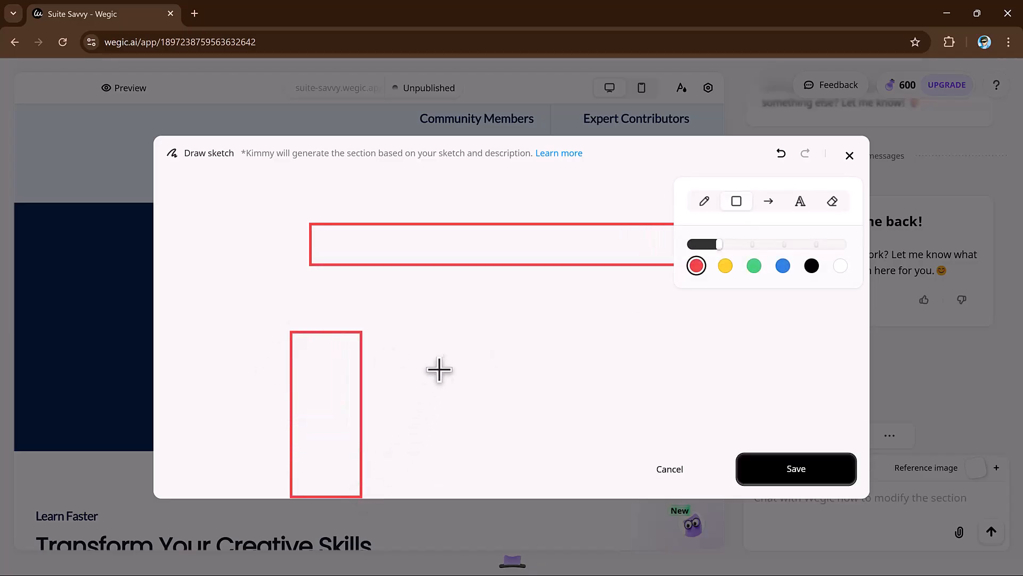
drag(438, 369, 545, 414)
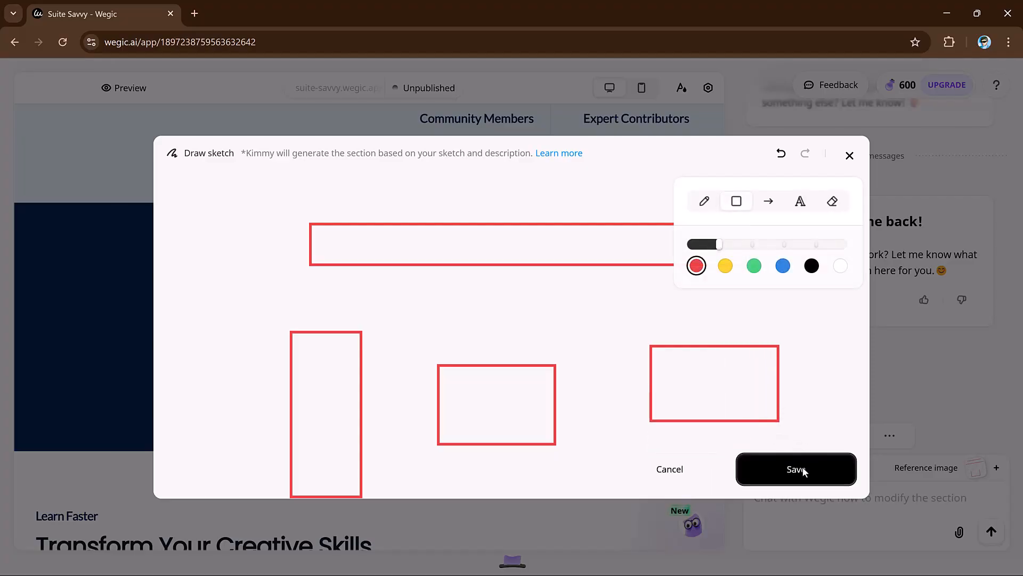
click(795, 468)
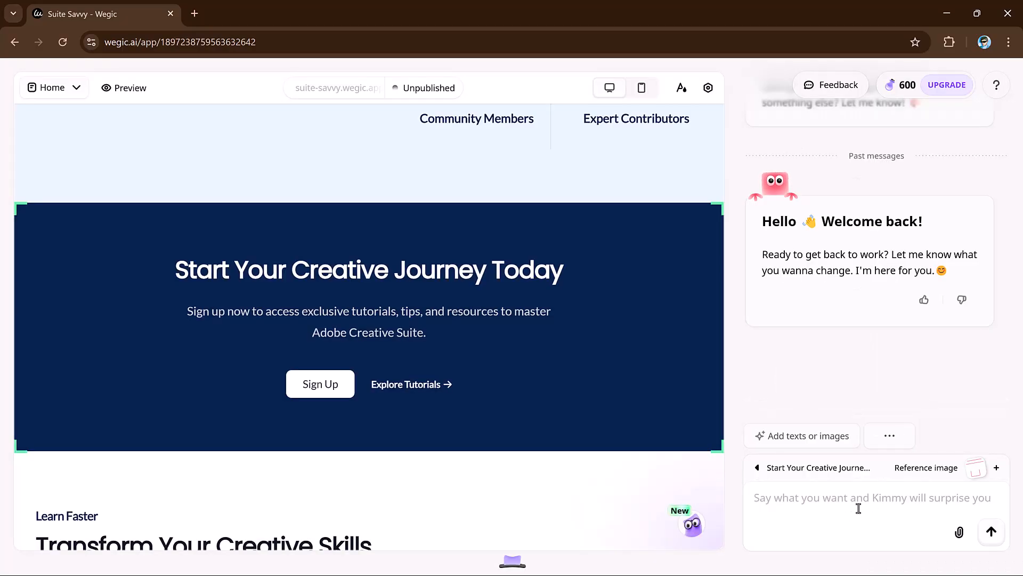
Send the footer request with the sketch: office address, team photo and social links
click(990, 531)
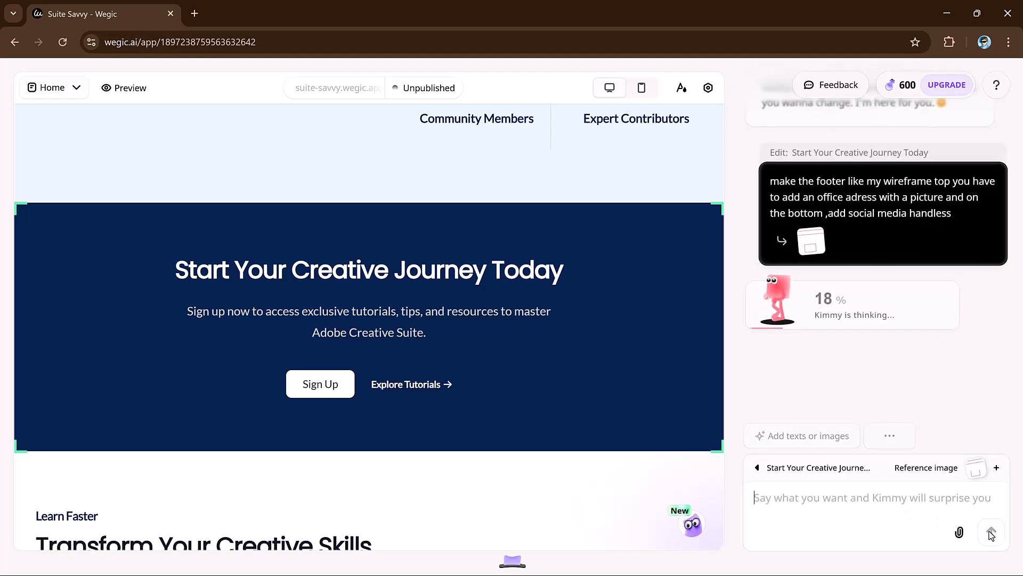
click(991, 531)
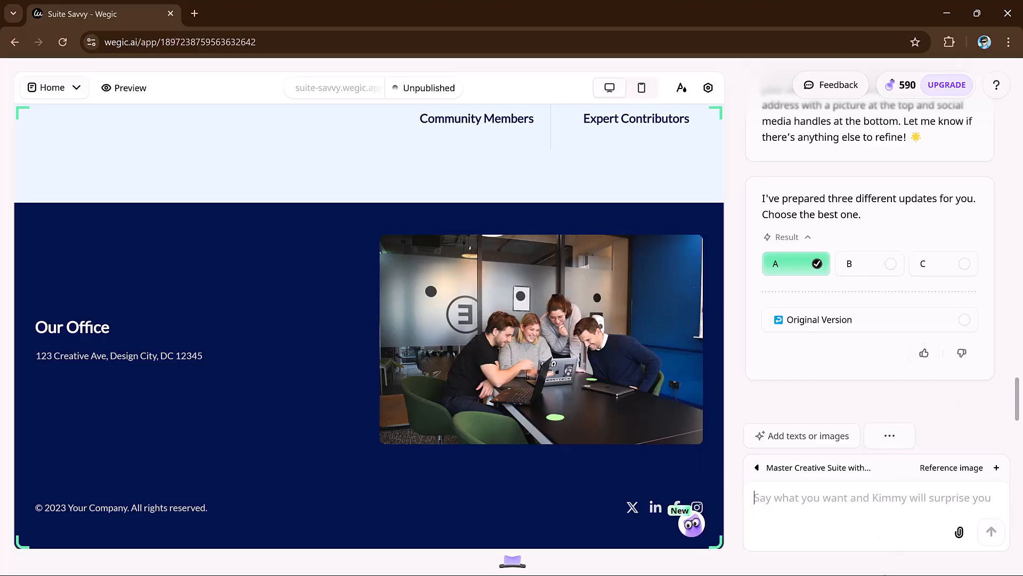
mouse_move(523, 359)
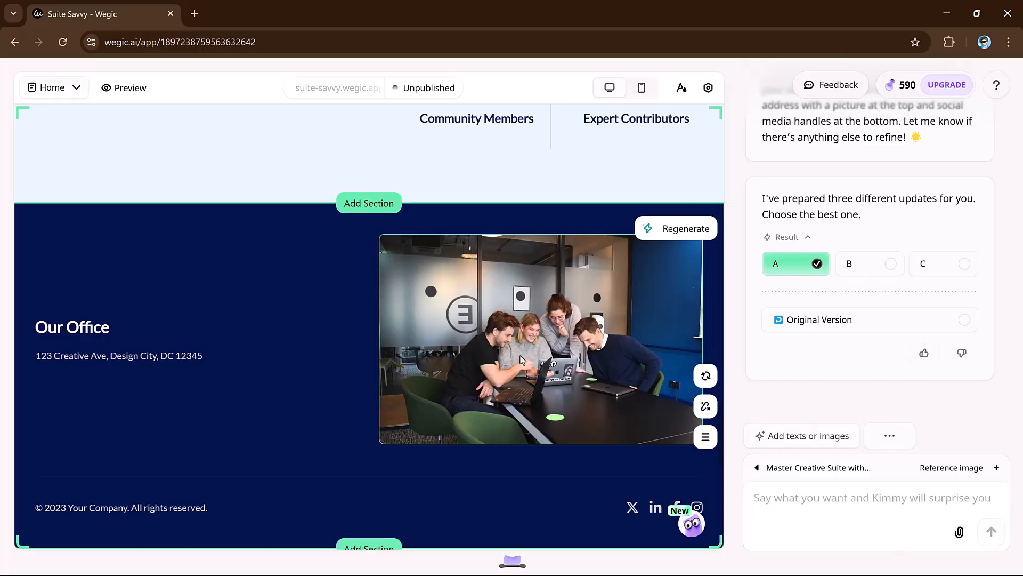
mouse_move(182, 470)
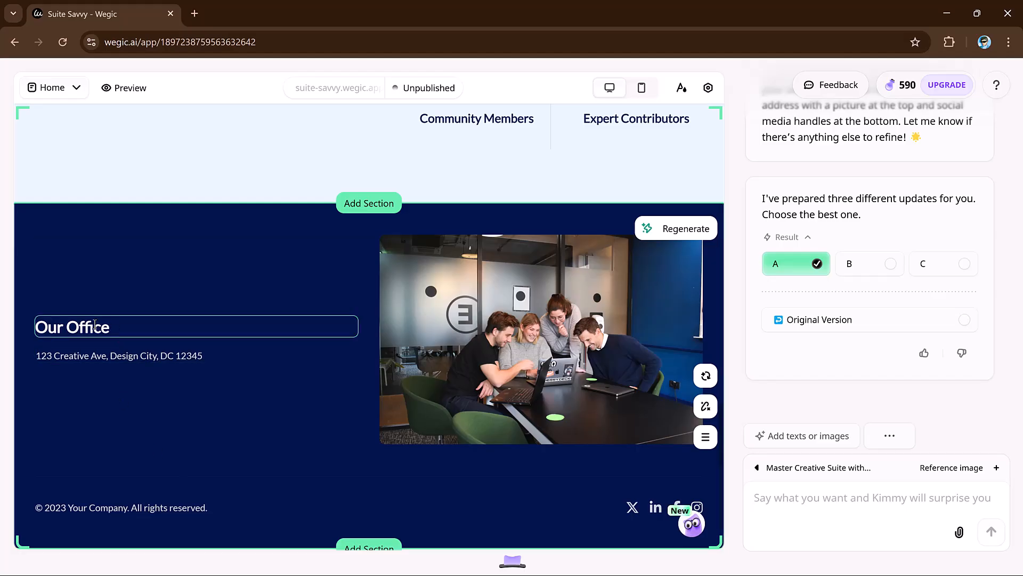
Replace the Our Office address line with the text ',not procedure' and save it
click(73, 326)
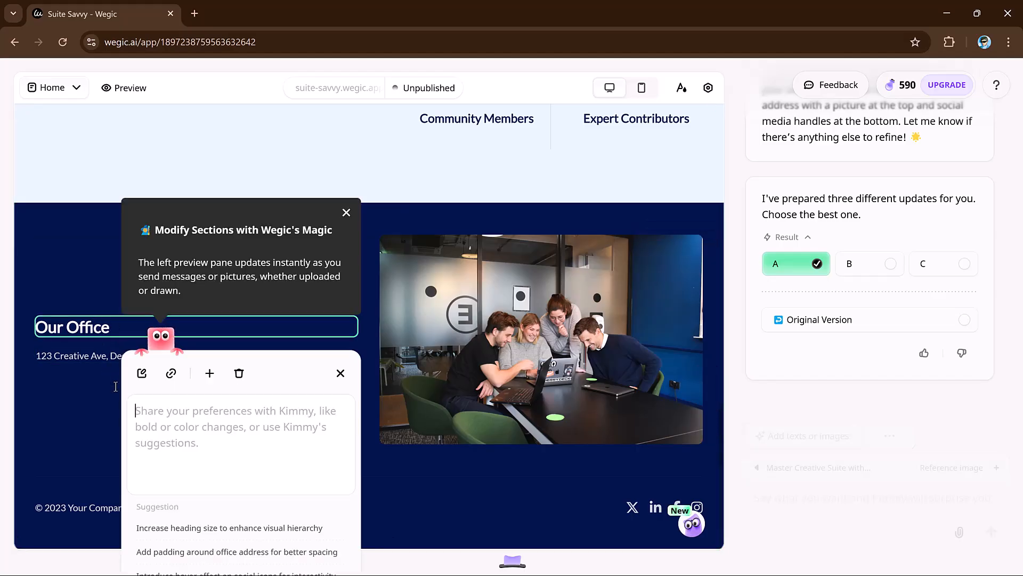
click(140, 374)
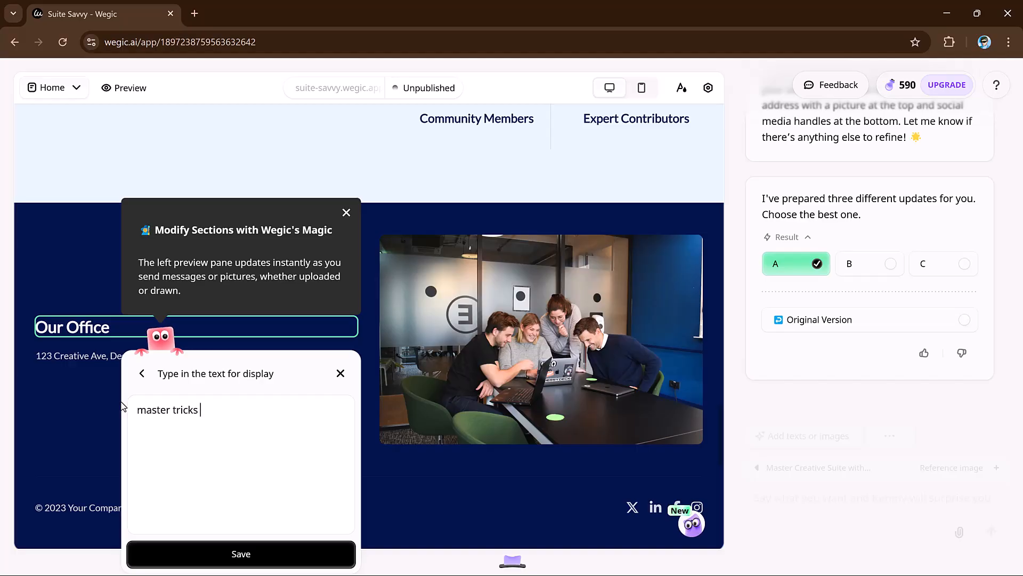
text(,not procedure)
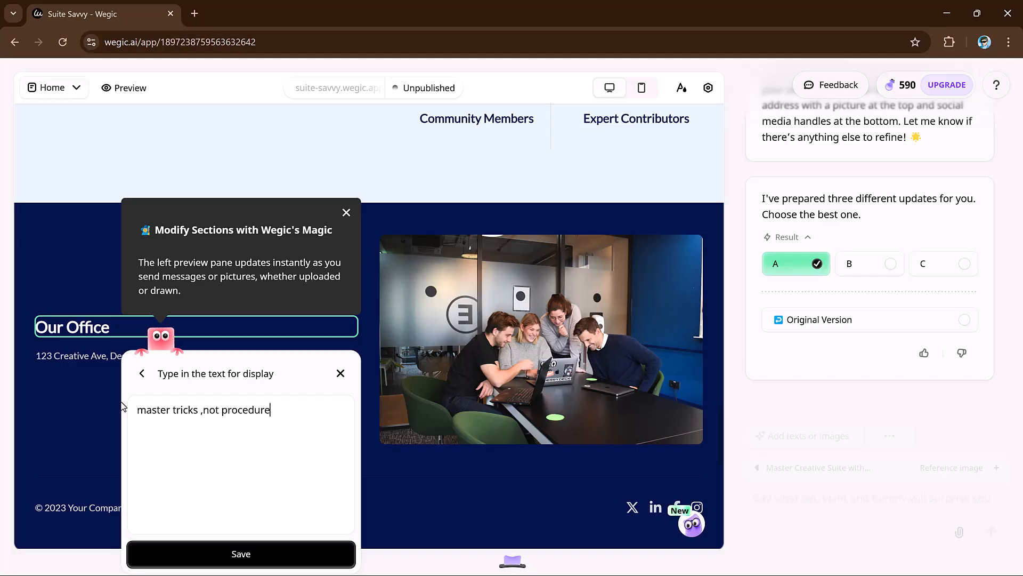
click(241, 553)
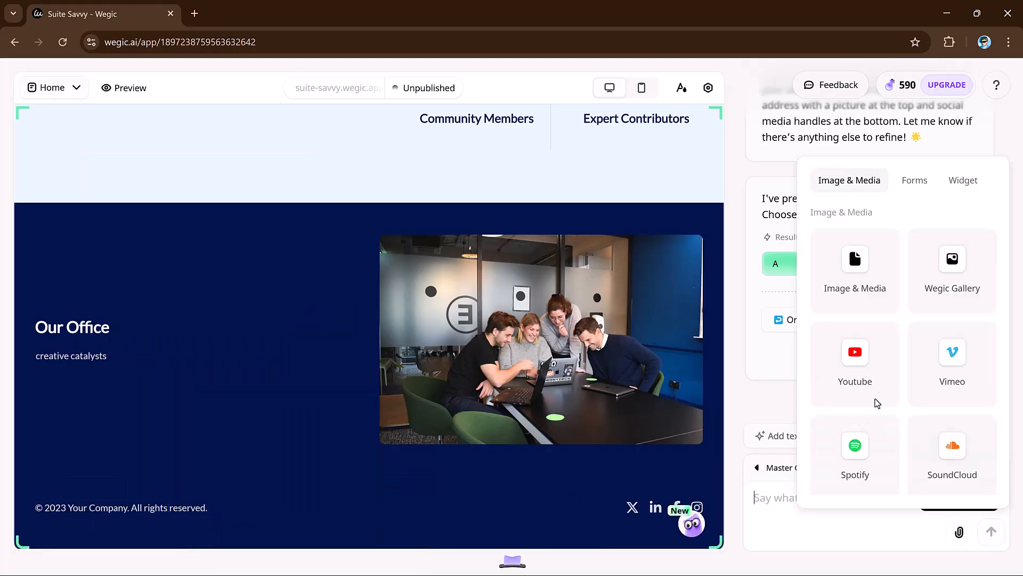
Send the request to embed the YouTube video with autoplay, loop and mute below the carousel
click(854, 362)
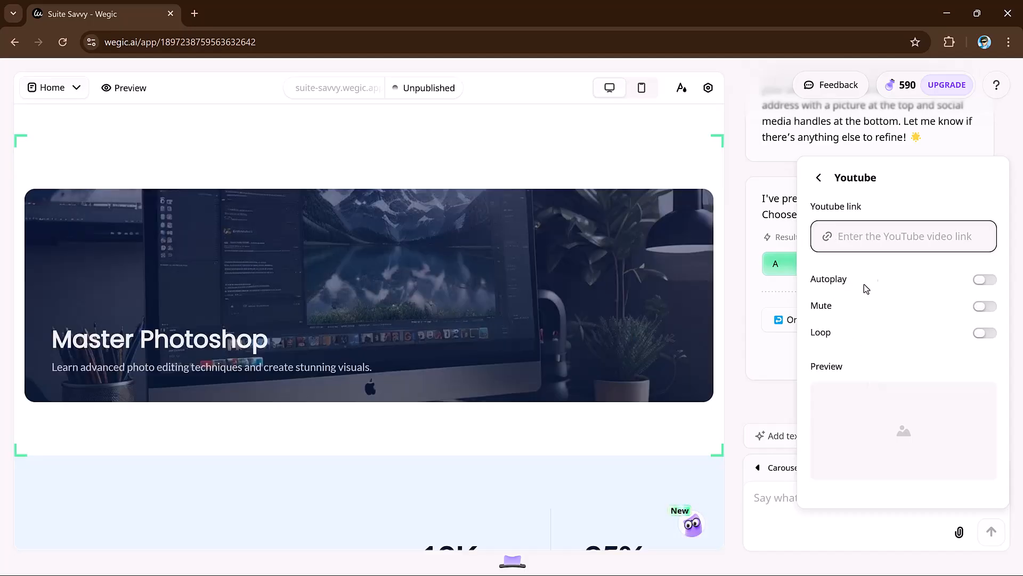
click(984, 280)
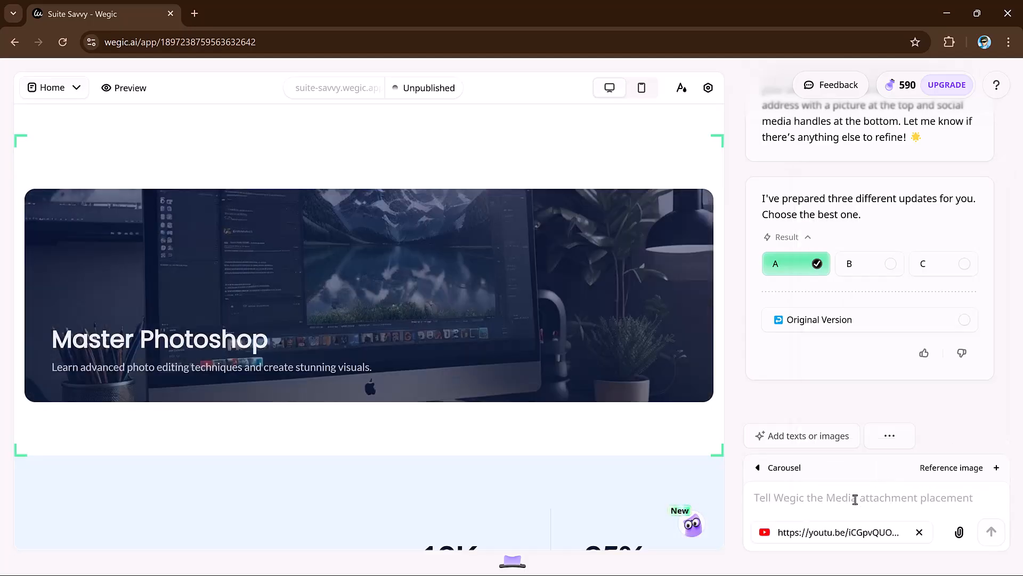
click(991, 531)
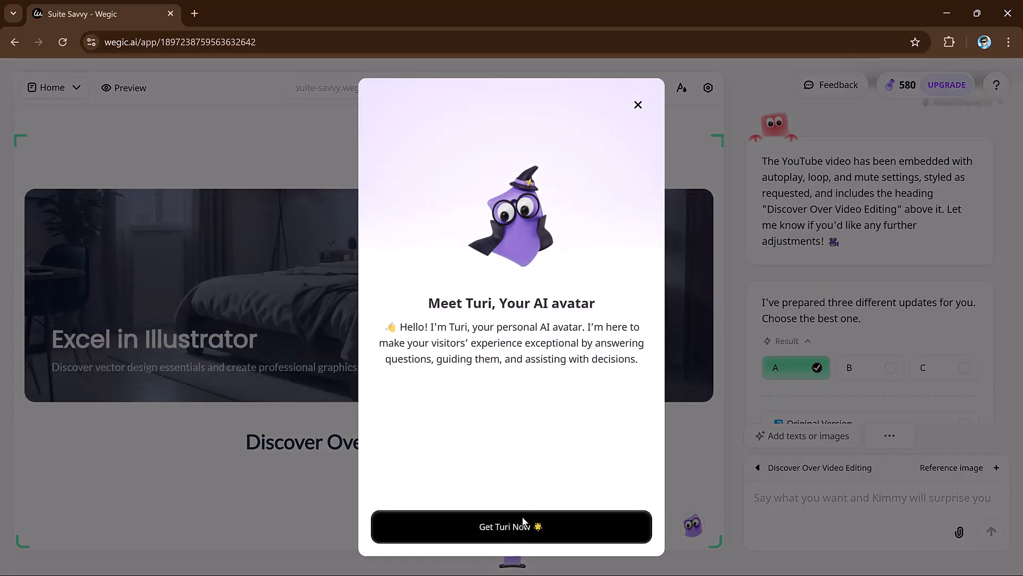
Give Turi a visitor task, confirm it, then close the avatar wizard without creating it
click(511, 526)
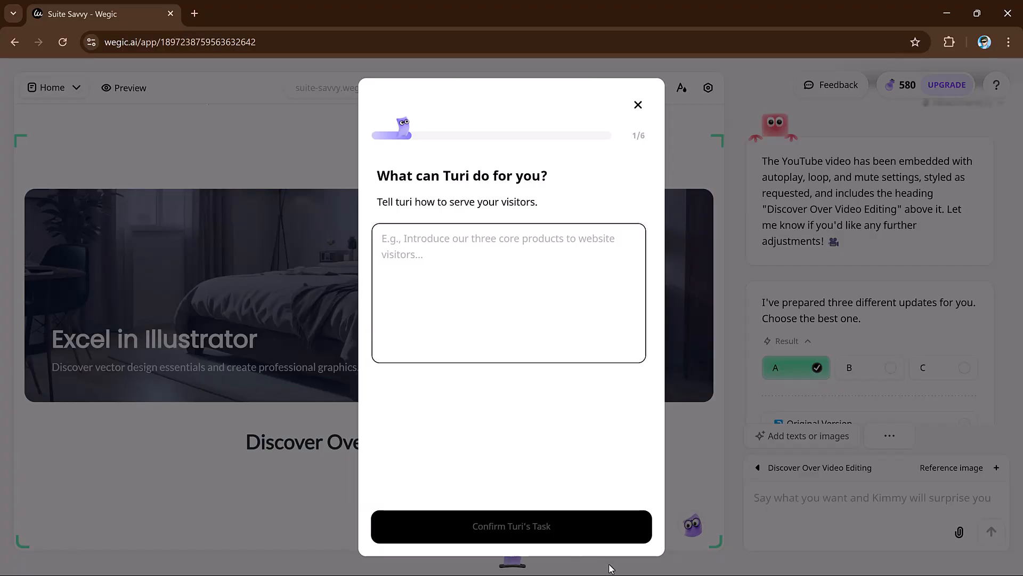
click(511, 526)
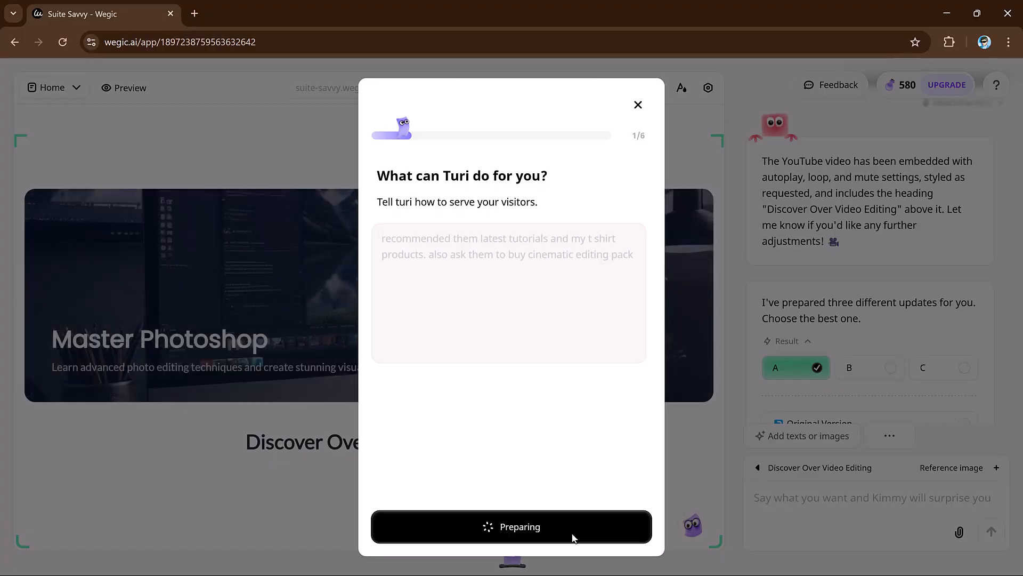
click(511, 527)
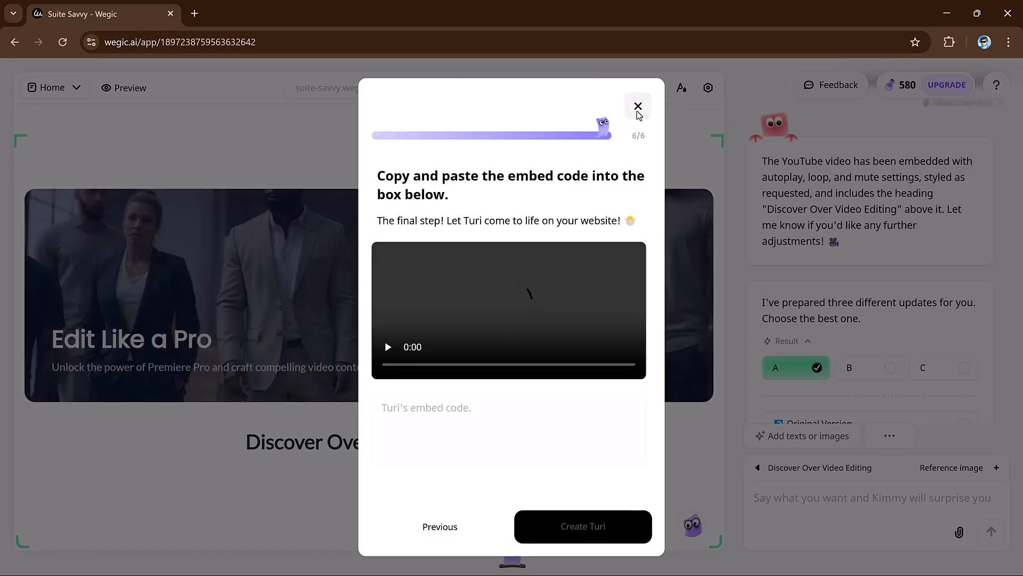
click(637, 107)
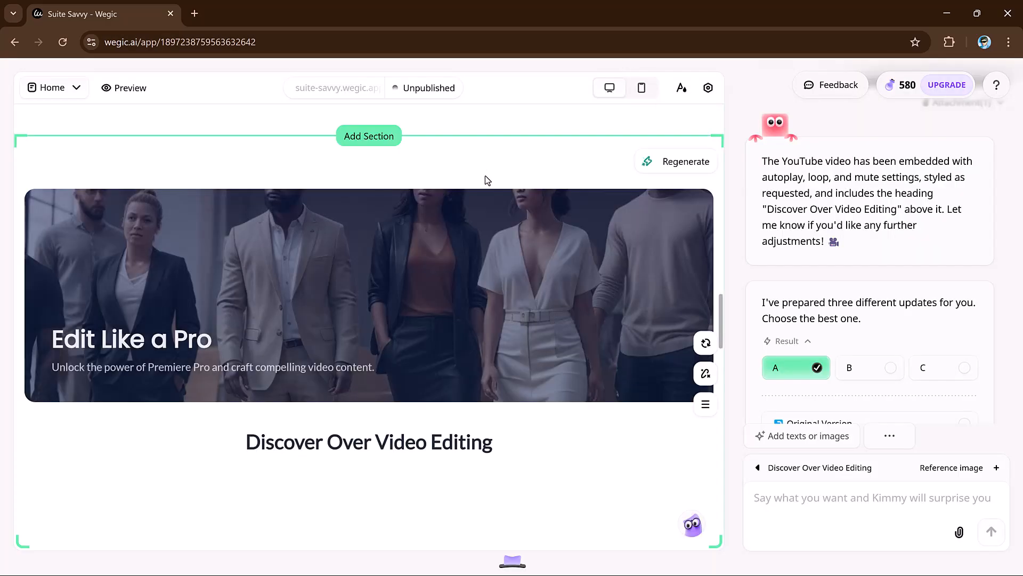
Publish Suite Savvy to suite-savvy.wegic.app and dismiss the congratulations popup
click(425, 87)
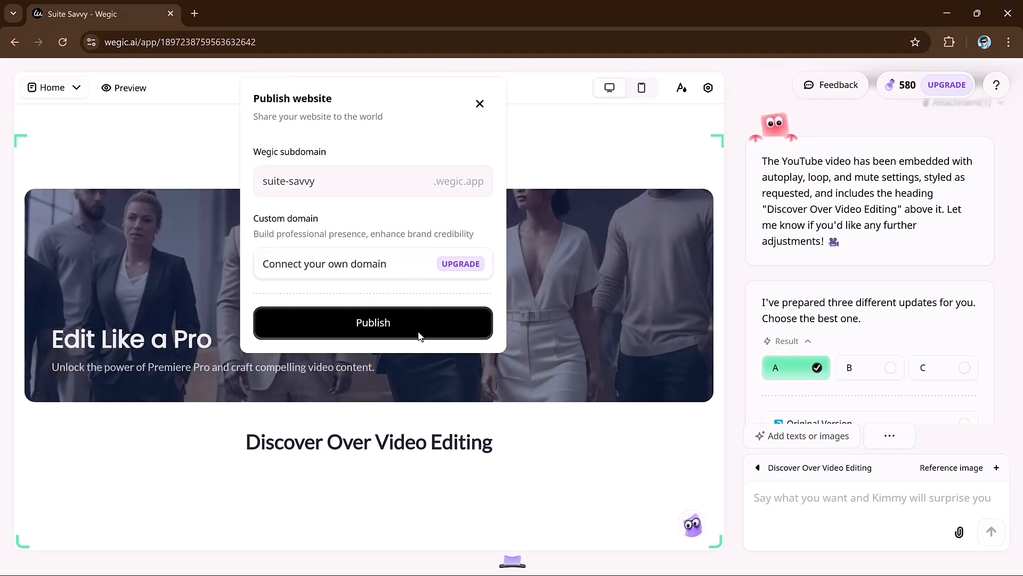
click(373, 322)
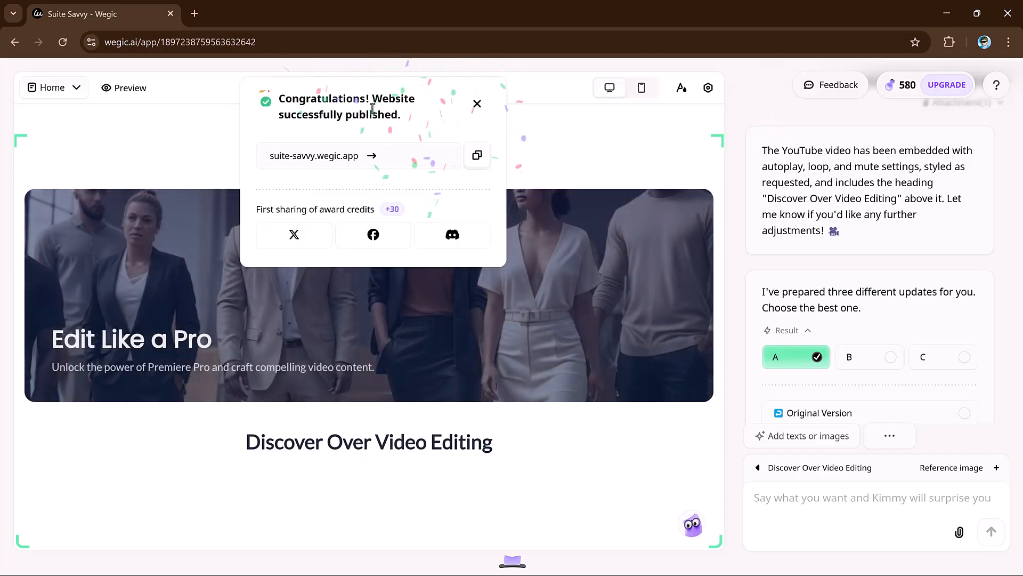
click(477, 104)
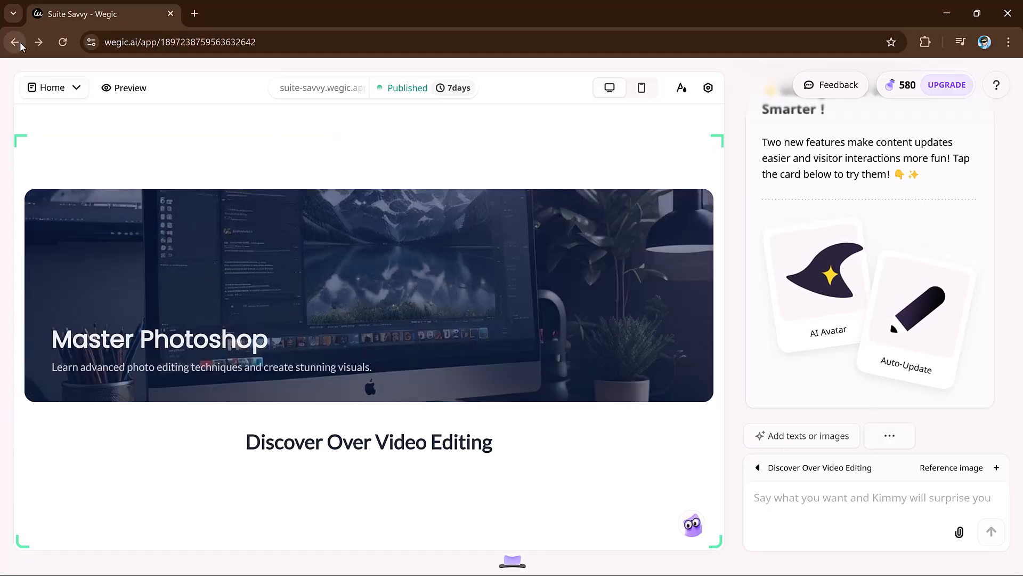
From My Website, create a new site and launch the Untitled one, generating Smart Minds Academy
click(15, 42)
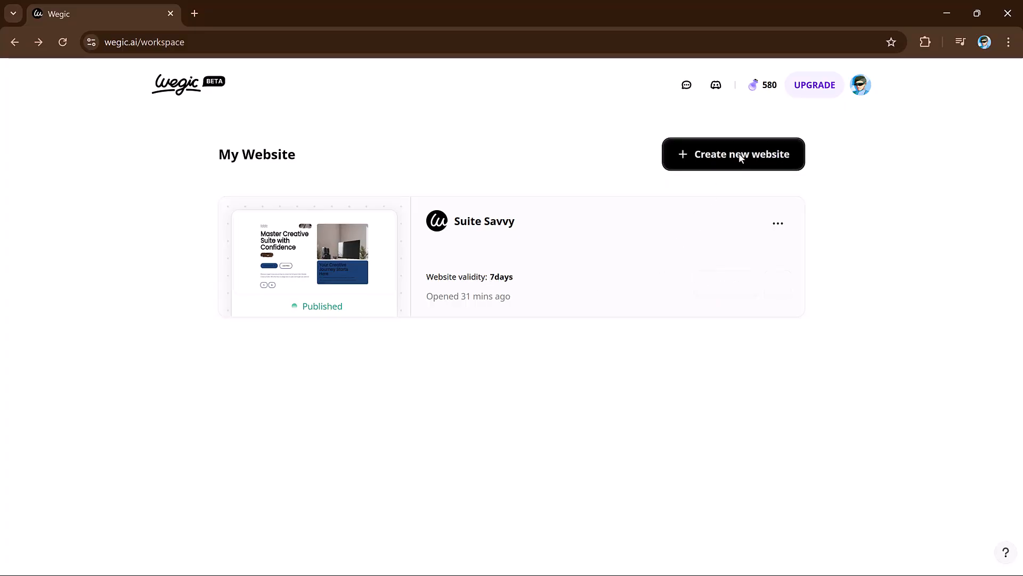
click(733, 154)
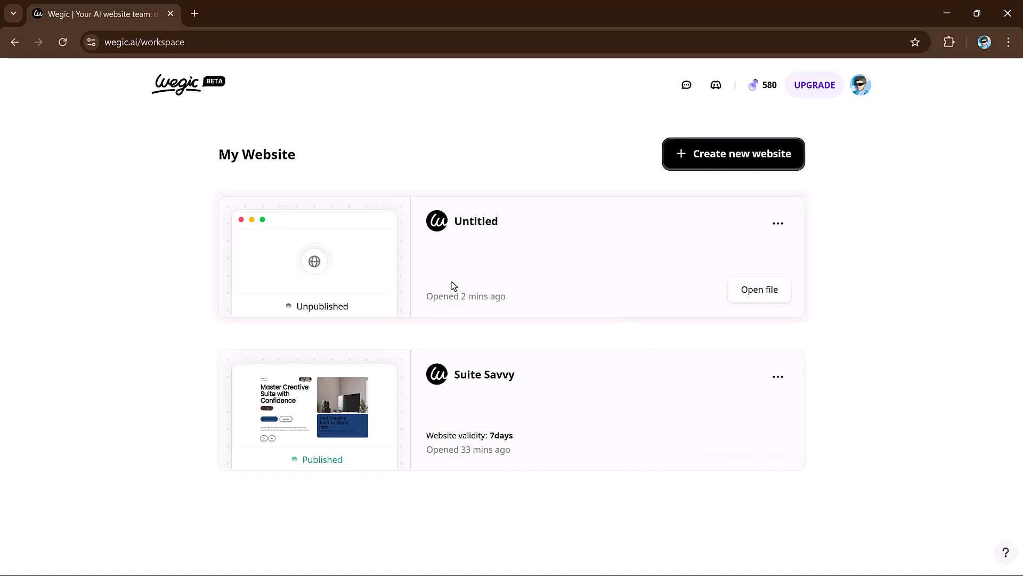
click(759, 289)
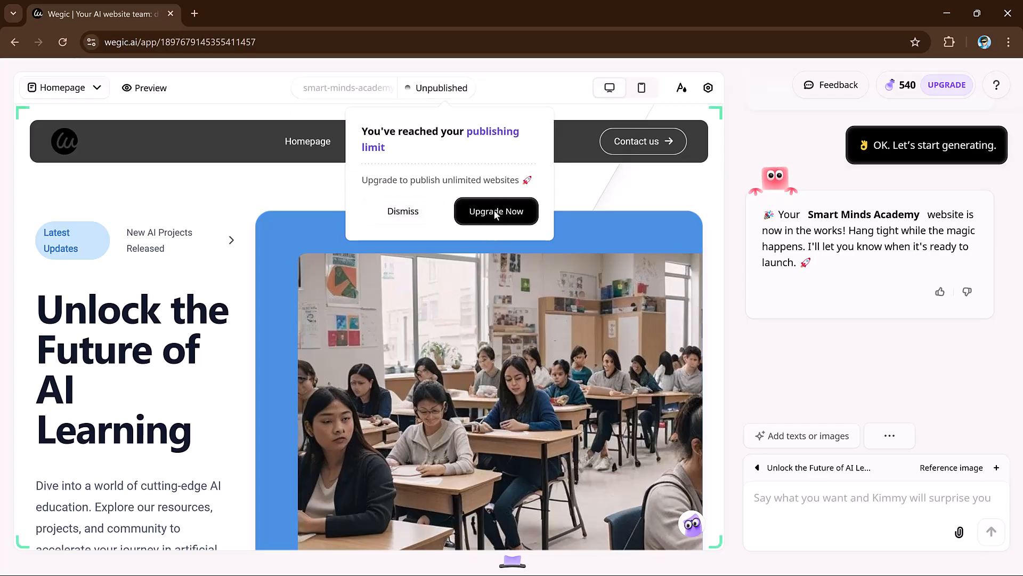
Dismiss the publishing-limit prompt via Upgrade Now and close the pricing page
click(496, 211)
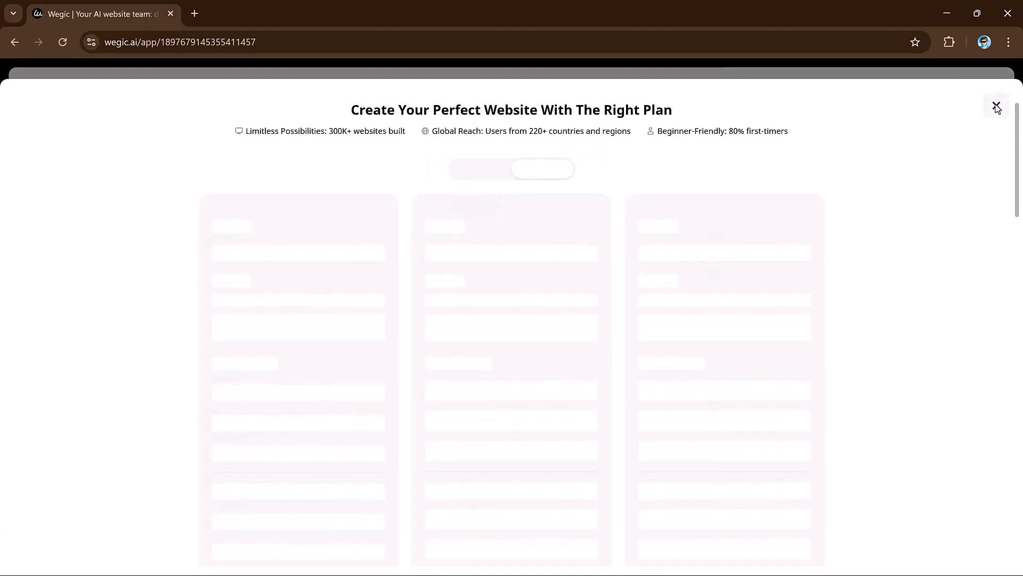
click(997, 106)
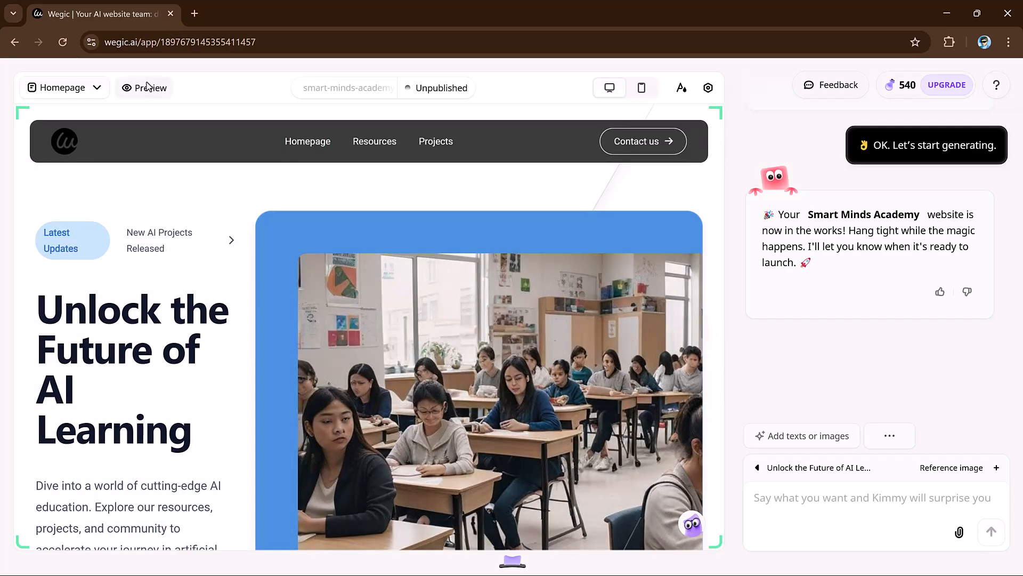
Preview Smart Minds Academy, switch to phone layout and scroll through it
click(144, 87)
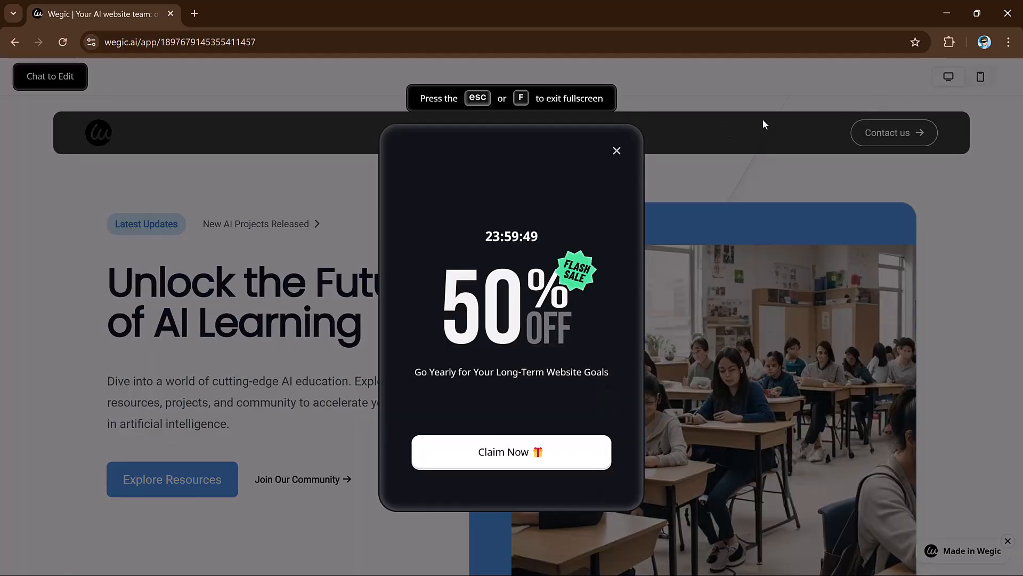
click(616, 150)
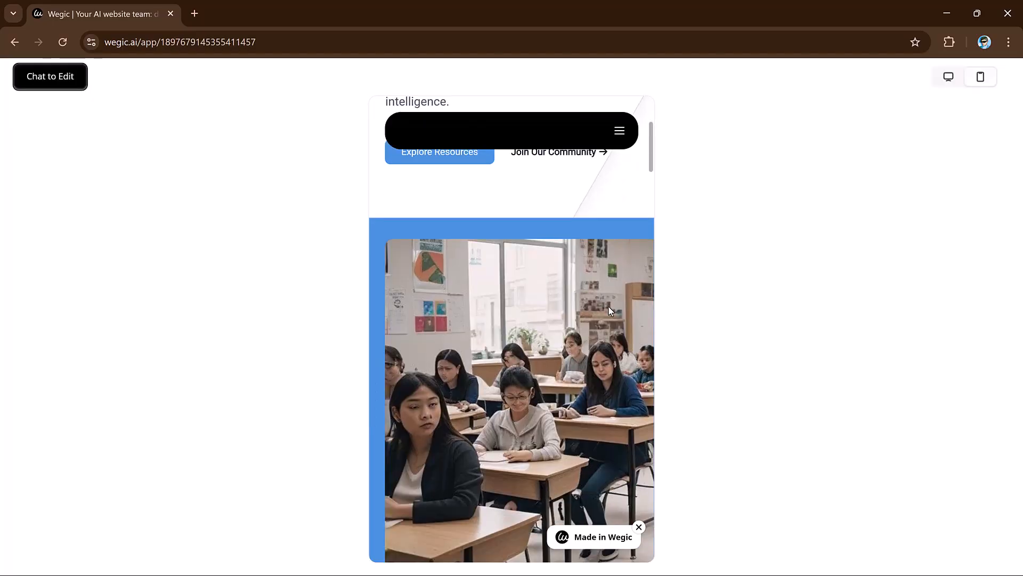
scroll(down, 3)
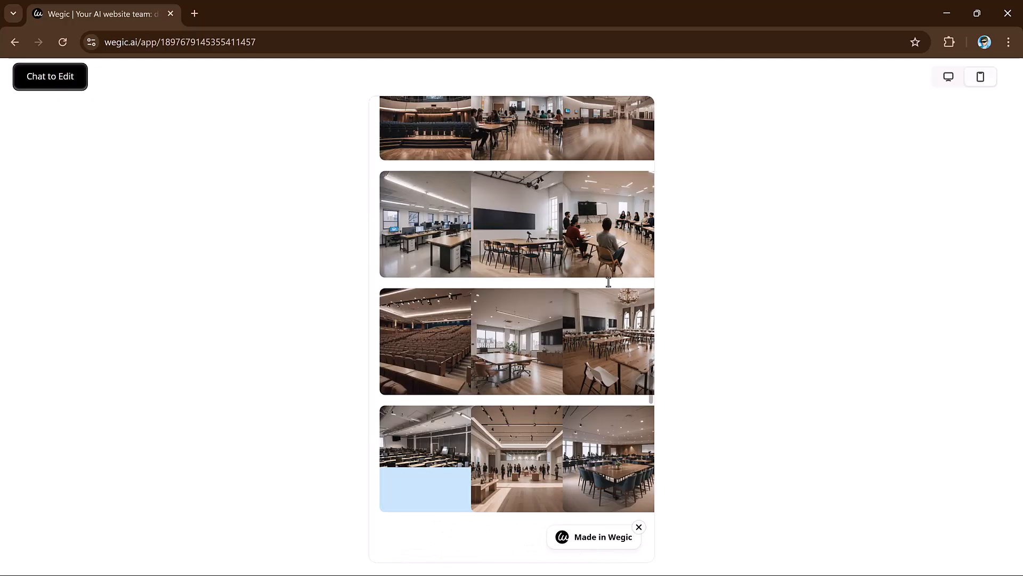
scroll(down, 3)
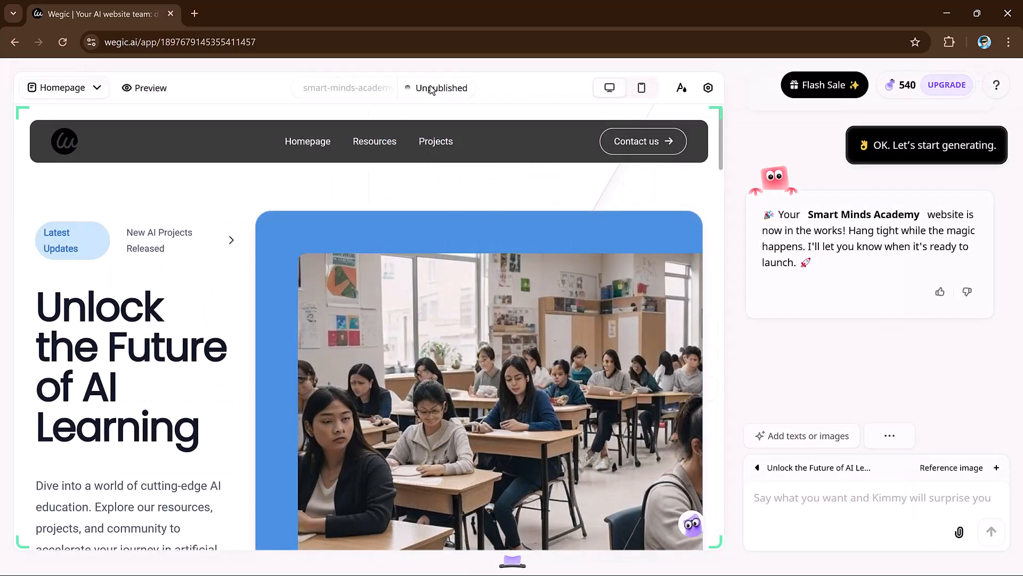
Publish Smart Minds Academy to smart-minds-academy.wegic.app and copy its link
click(440, 88)
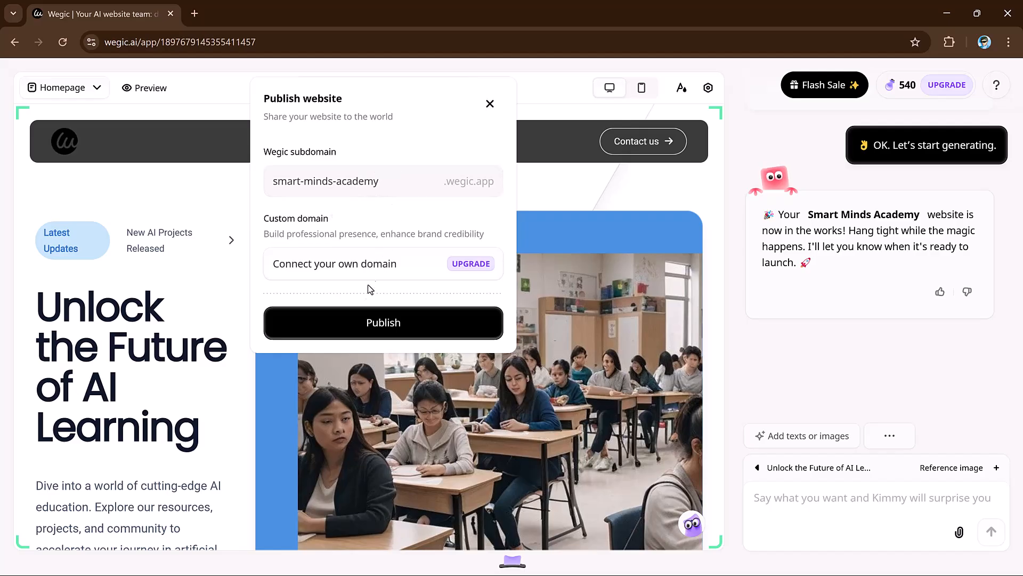
click(383, 322)
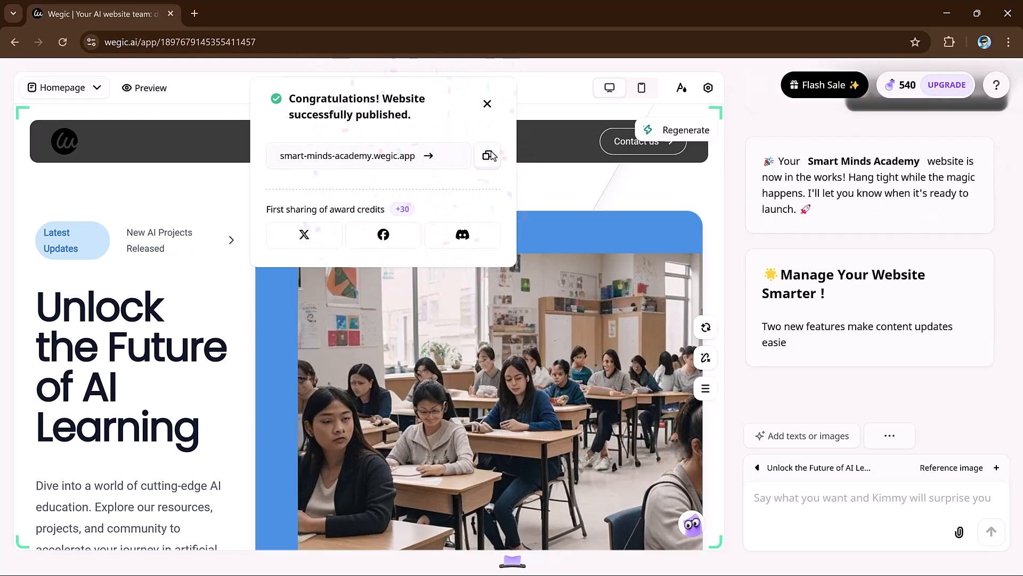
click(487, 155)
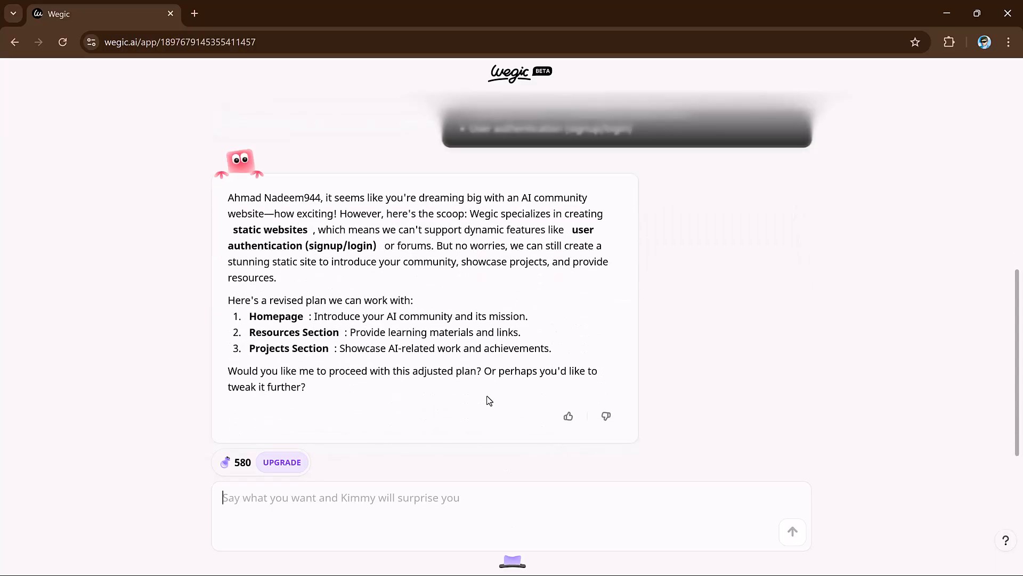
Send the question 'how its work' to the Wegic assistant in chat
text(how its)
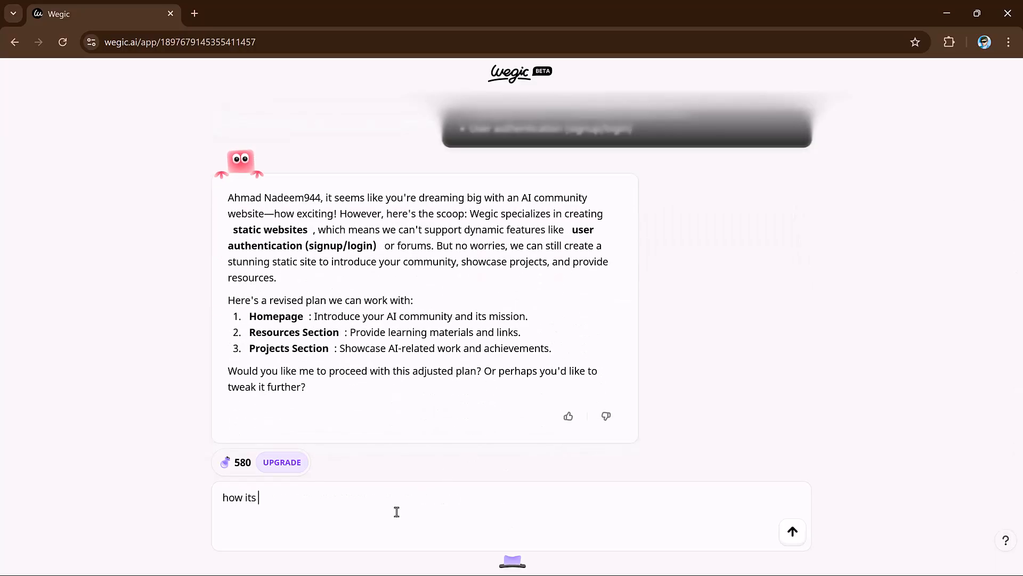
text(work)
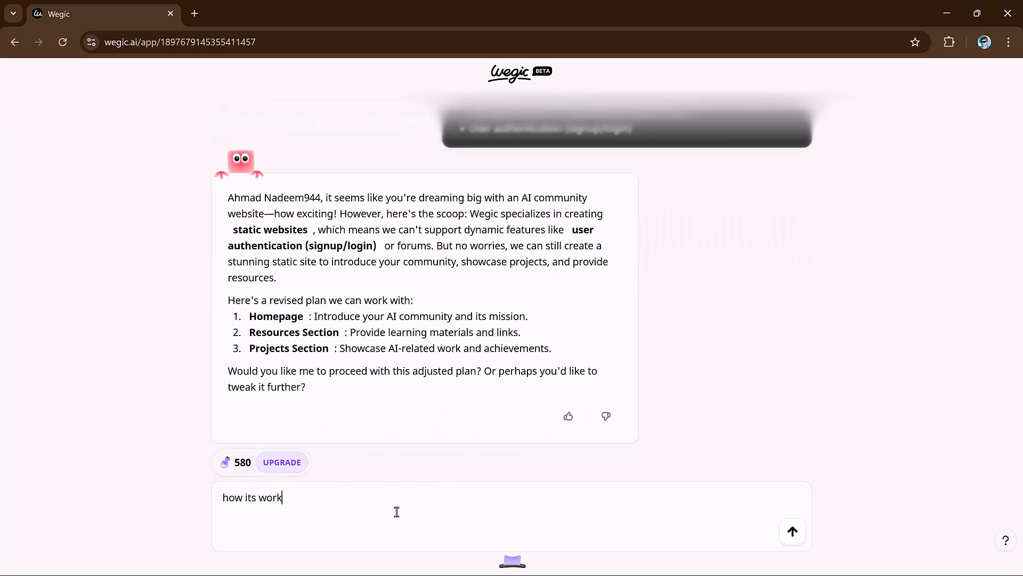
click(792, 531)
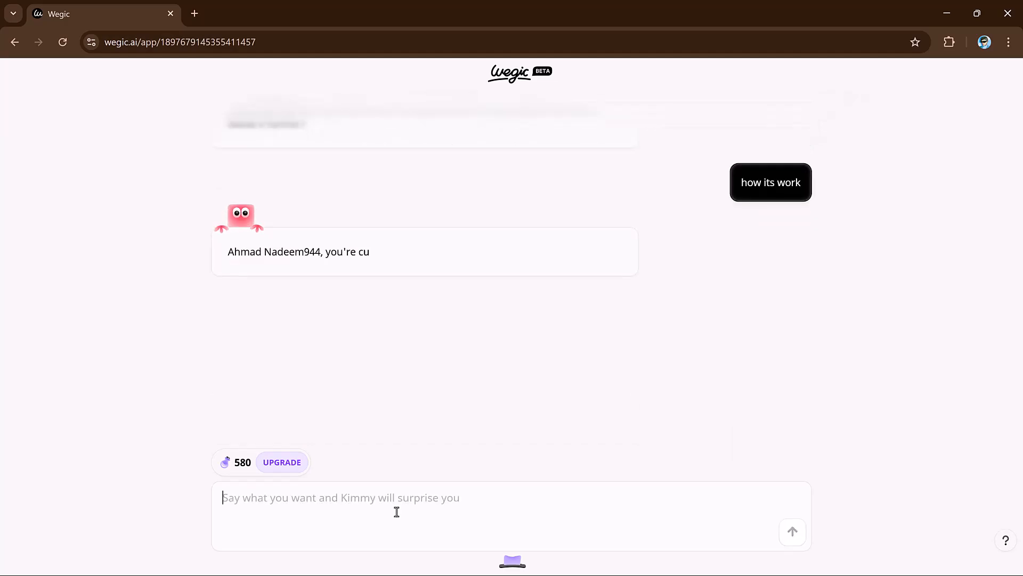